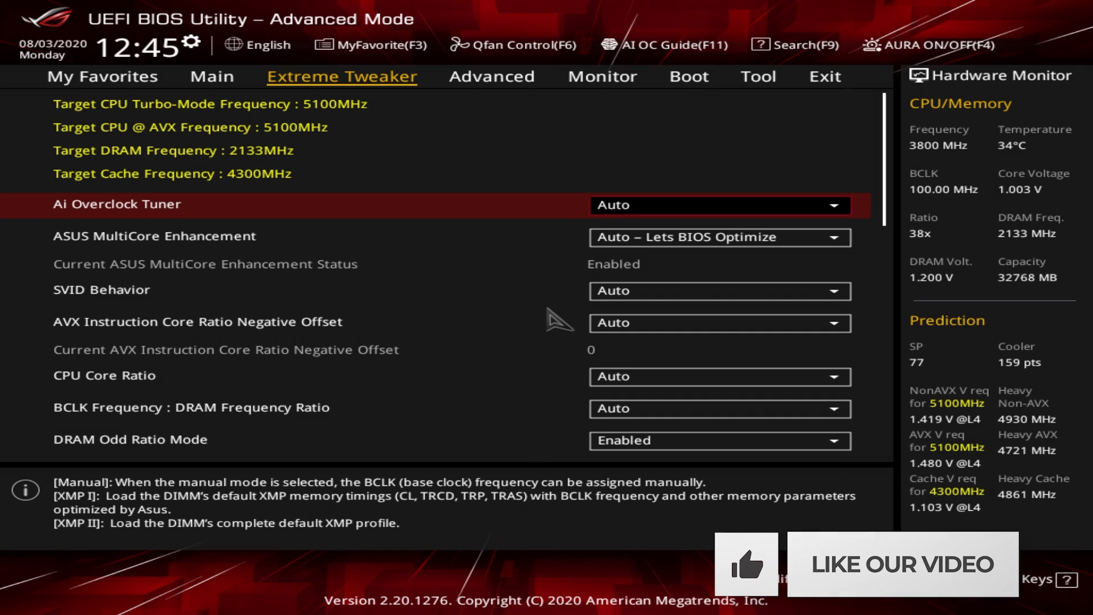
Step: Set Ai Overclock Tuner to XMP II (DDR4-3733) and the AVX ratio negative offset to 0
{"action": "left_click", "coordinate": [717, 205]}
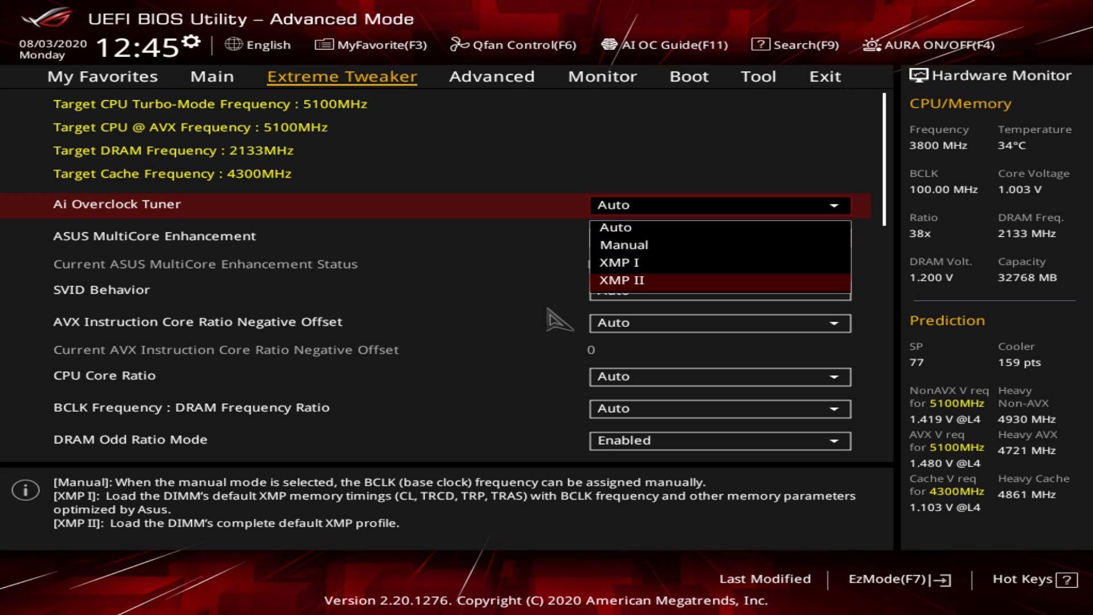
{"action": "left_click", "coordinate": [622, 280]}
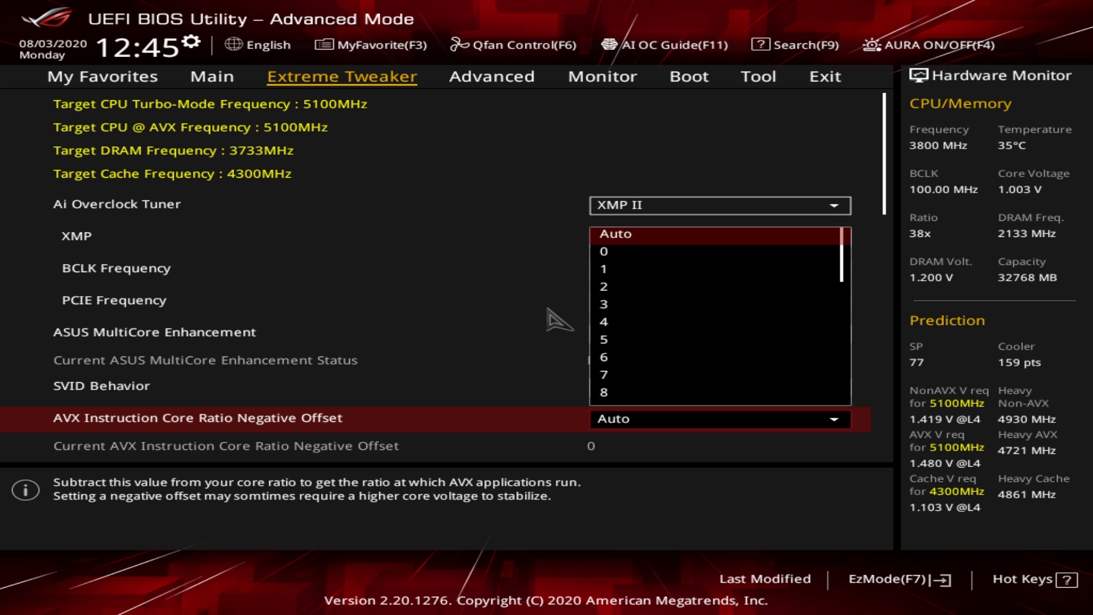
{"action": "left_click", "coordinate": [603, 251]}
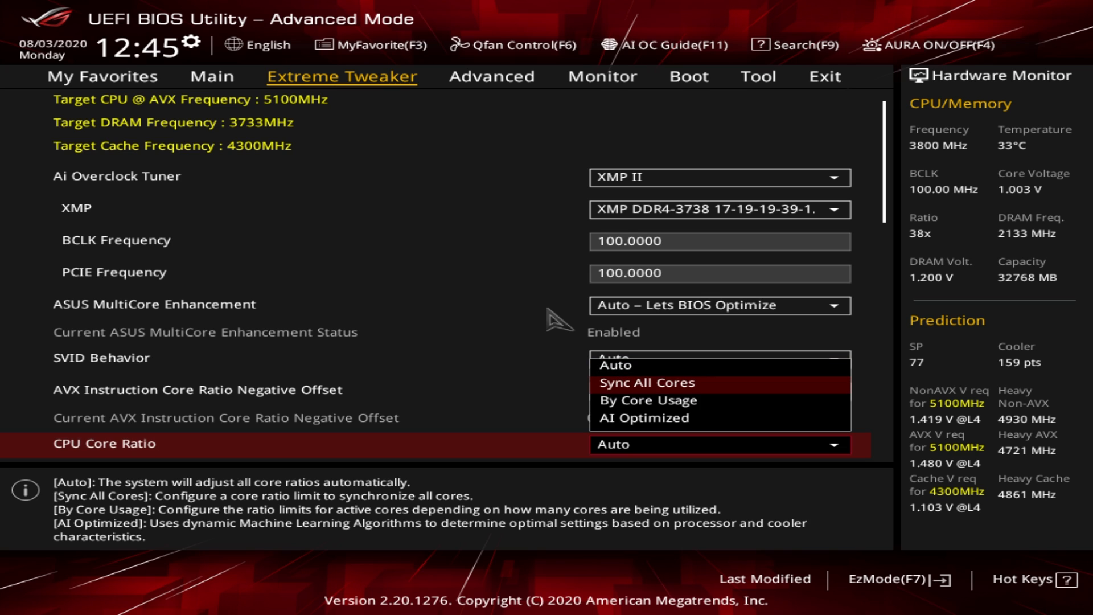
Step: Sync all cores at ratio limit 49, disable CPU SVID Support, and leave DIGI+ VRM
{"action": "left_click", "coordinate": [646, 382]}
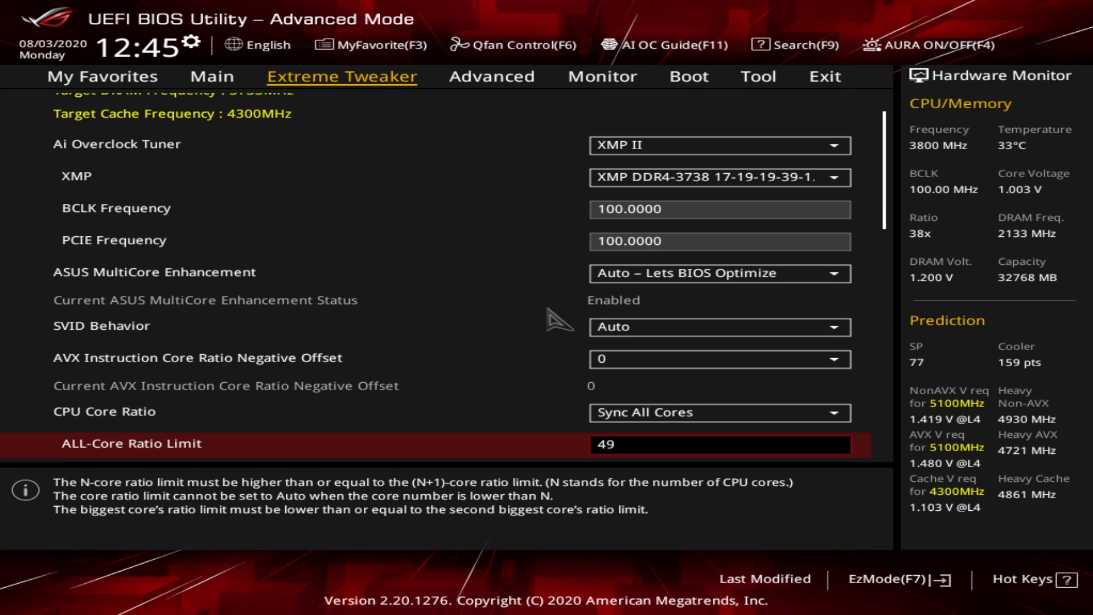
{"action": "scroll", "scroll_direction": "down", "scroll_amount": 3}
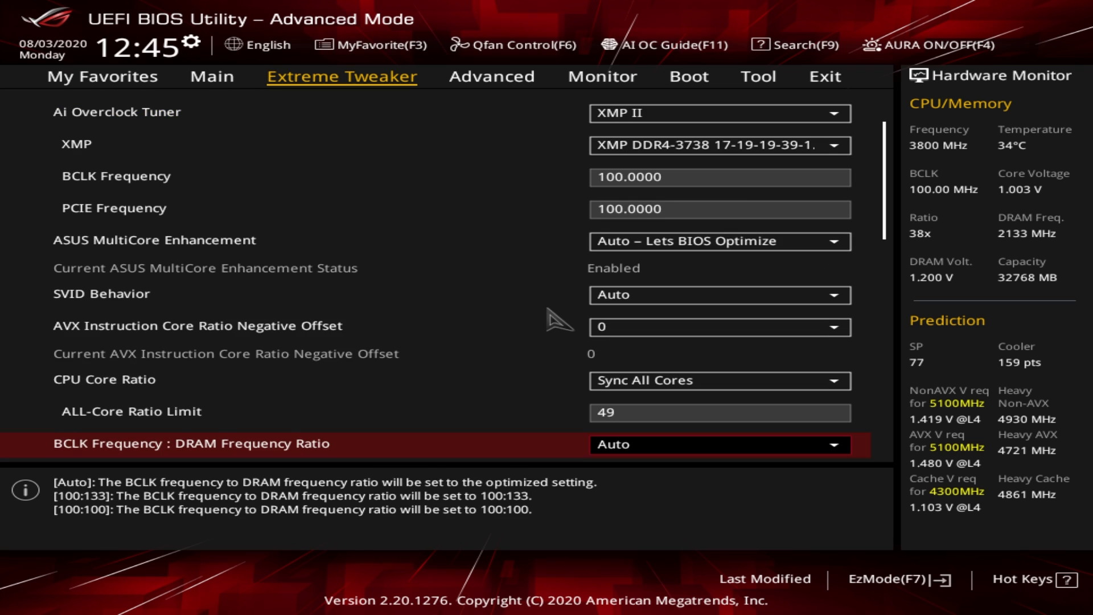
{"action": "scroll", "scroll_direction": "down", "scroll_amount": 3}
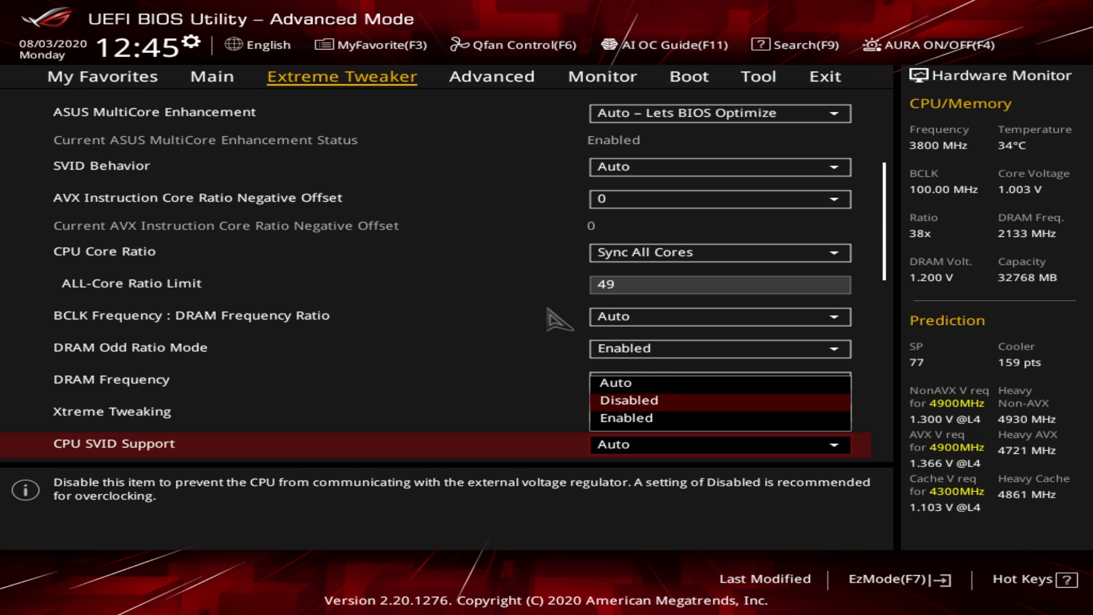
{"action": "left_click", "coordinate": [625, 400]}
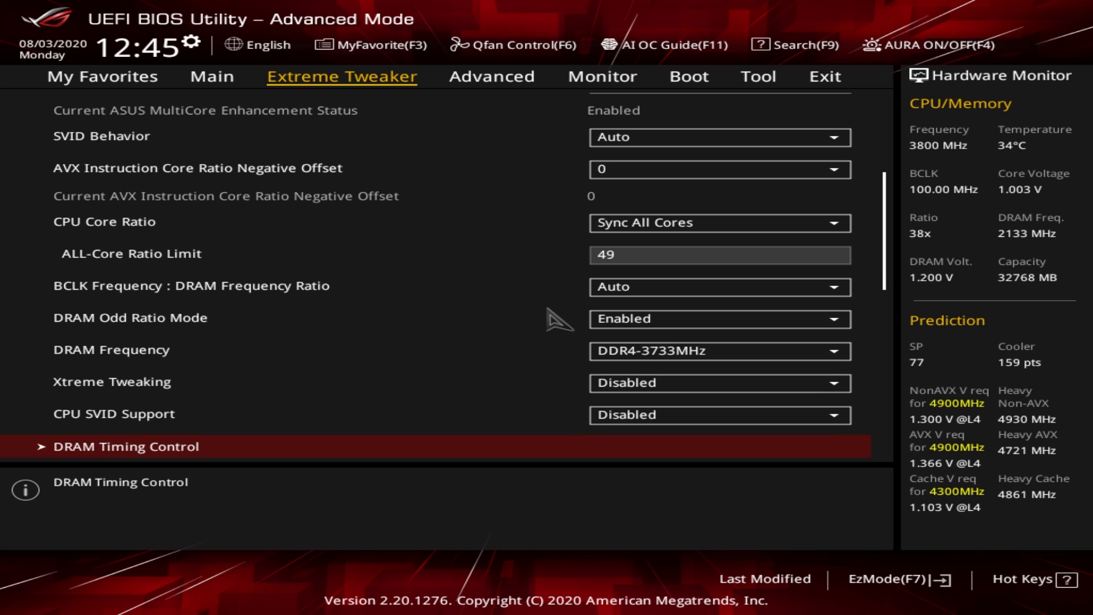
{"action": "scroll", "scroll_direction": "down", "scroll_amount": 3}
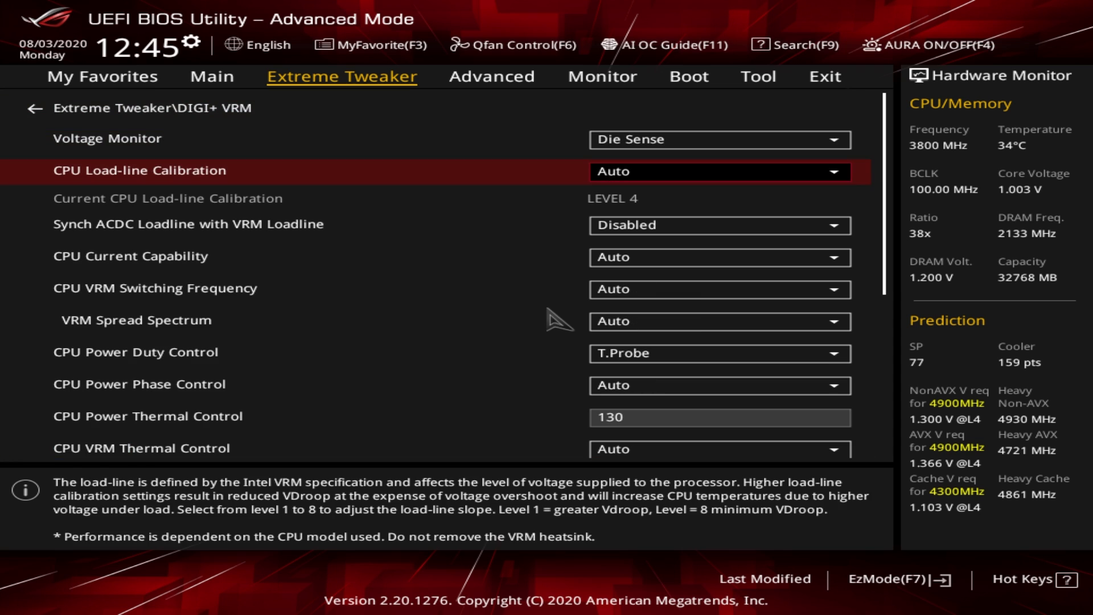
{"action": "left_click", "coordinate": [720, 170]}
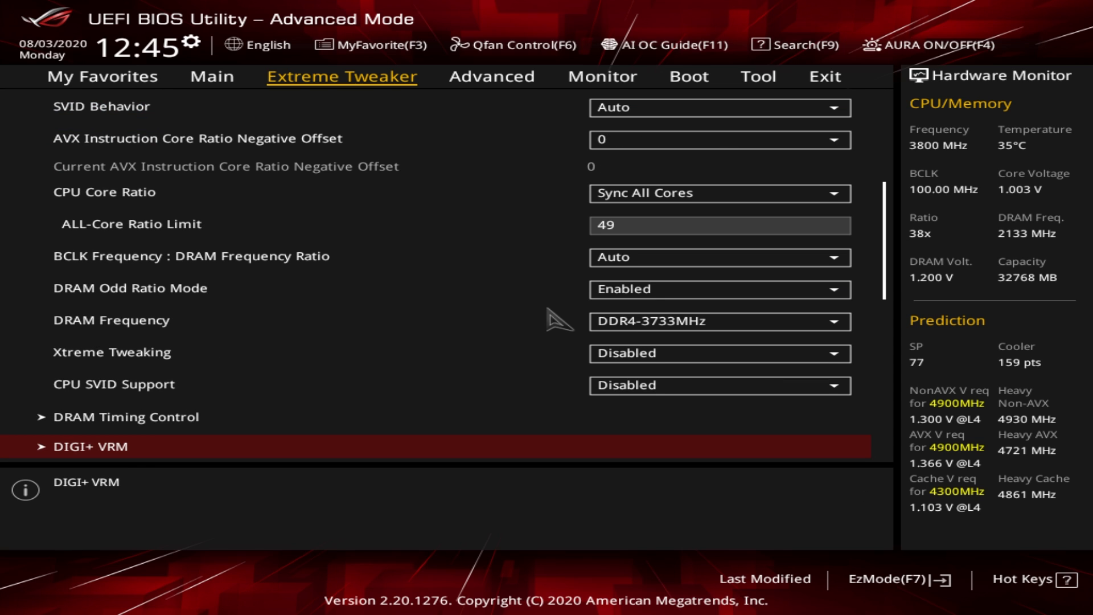
Step: Enable Ring Down Bin
{"action": "scroll", "scroll_direction": "down", "scroll_amount": 3}
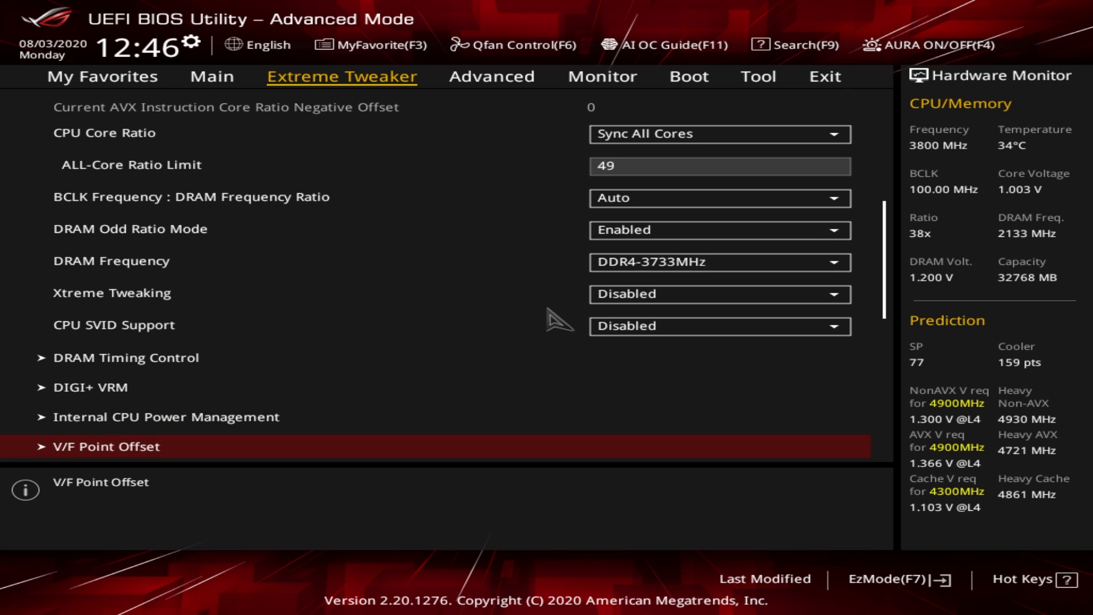
{"action": "scroll", "scroll_direction": "down", "scroll_amount": 3}
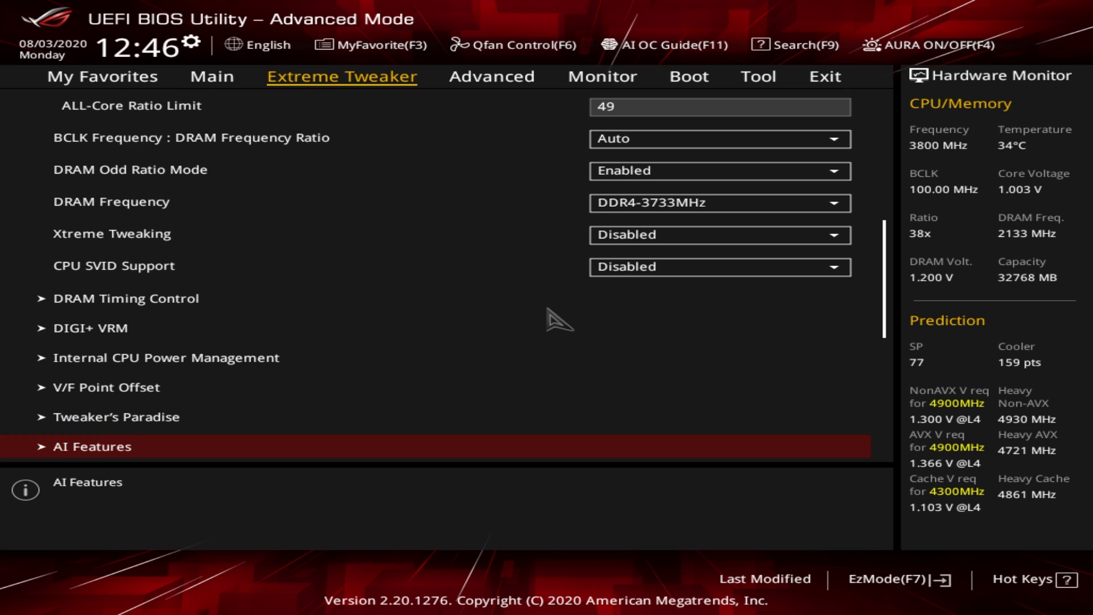
{"action": "left_click", "coordinate": [720, 412]}
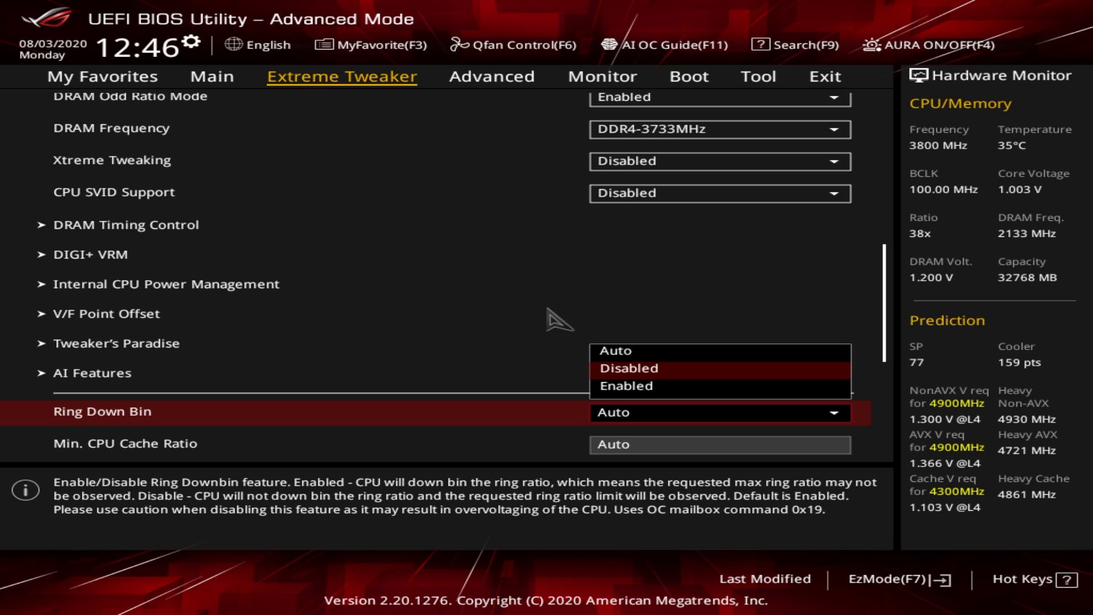
{"action": "left_click", "coordinate": [625, 385]}
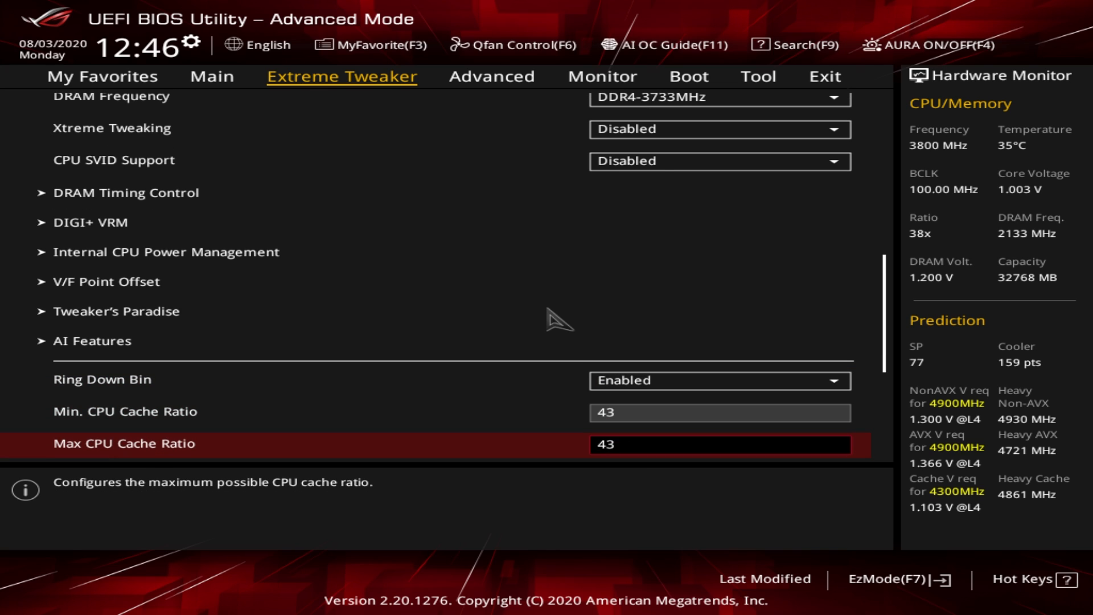
Step: Set CPU Core/Cache Voltage to Manual Mode with a 1.35 V override
{"action": "scroll", "scroll_direction": "down", "scroll_amount": 3}
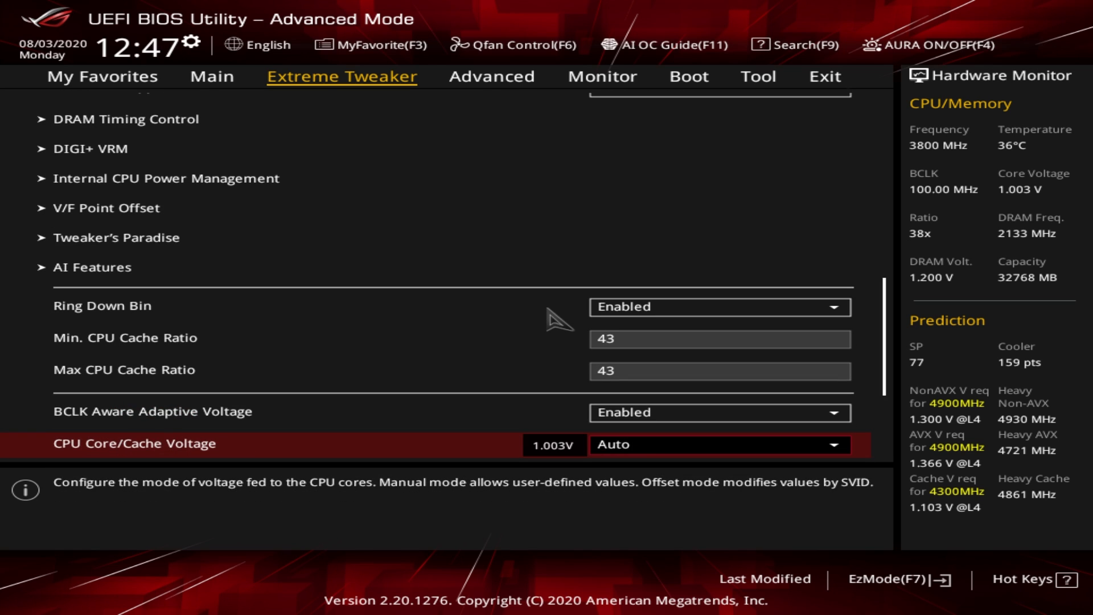
{"action": "left_click", "coordinate": [718, 412]}
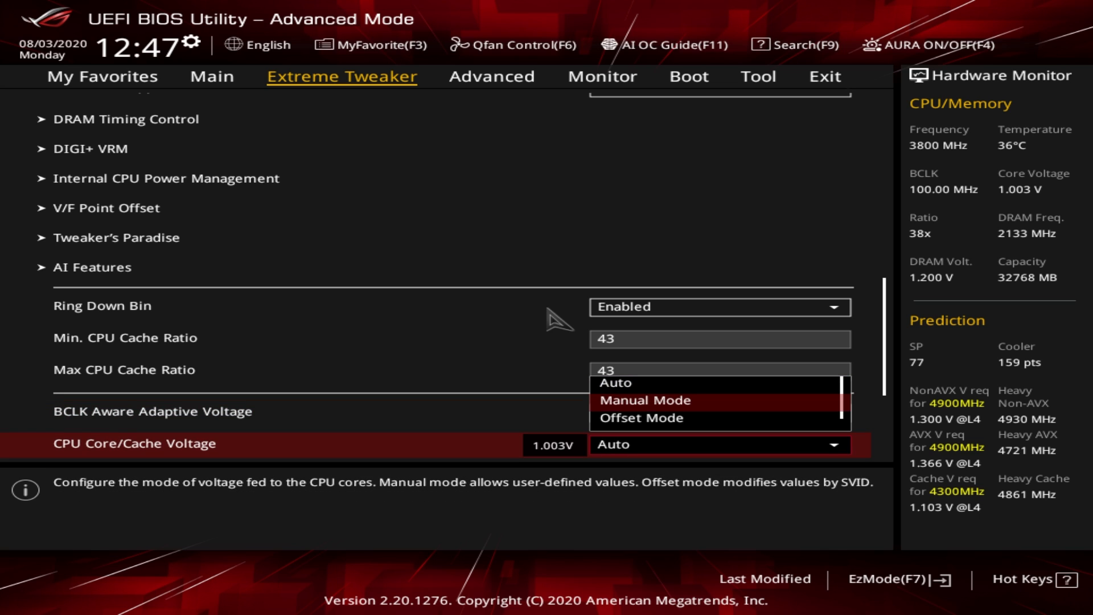
{"action": "left_click", "coordinate": [643, 399]}
{"action": "type", "text": "1"}
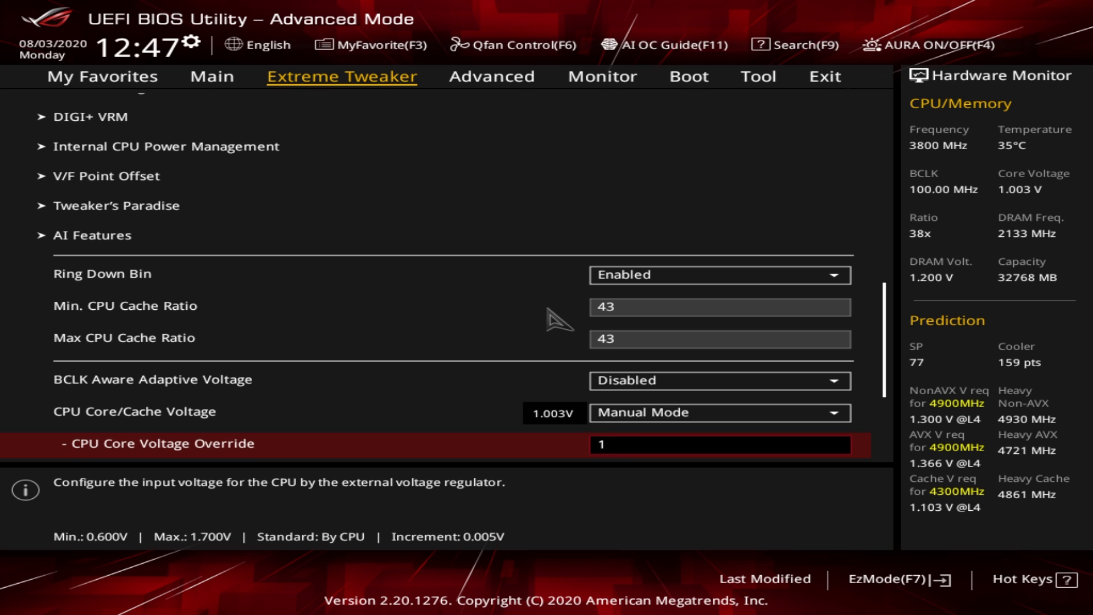
{"action": "type", "text": ".35"}
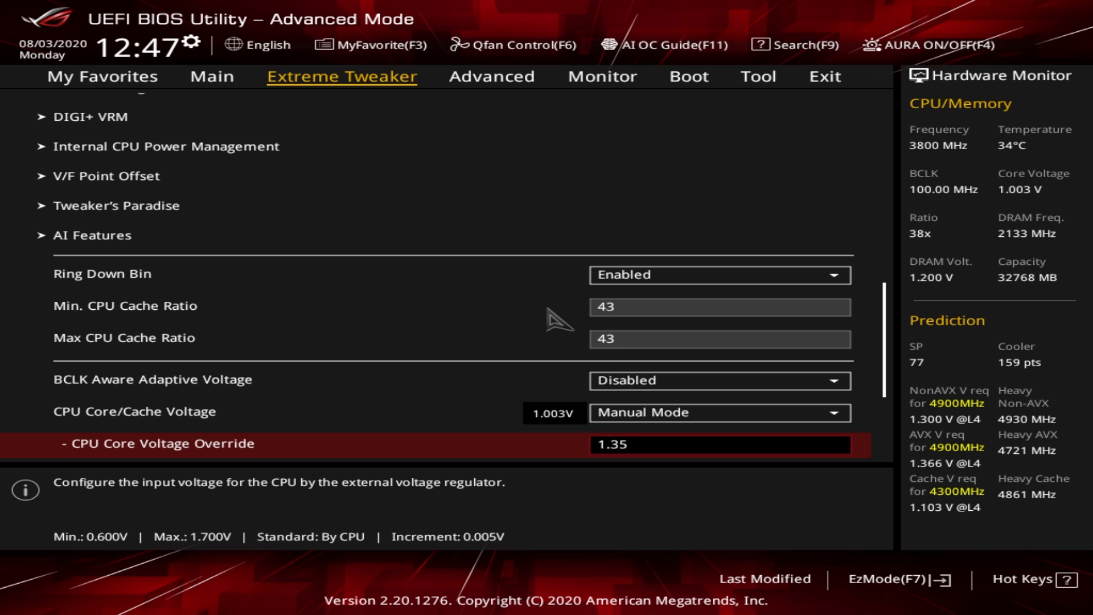
{"action": "scroll", "scroll_direction": "down", "scroll_amount": 3}
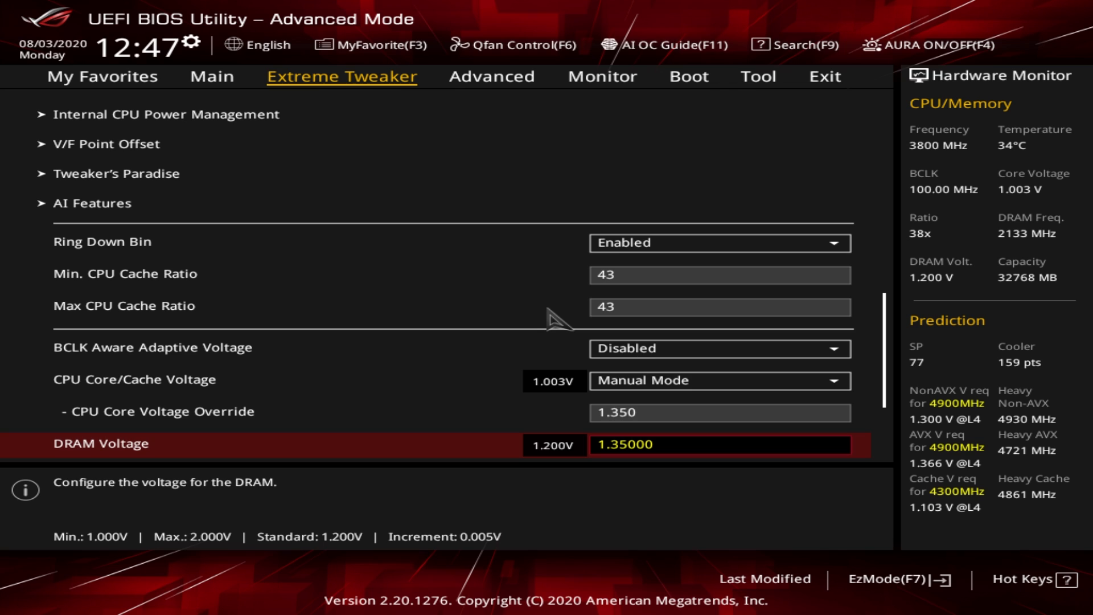
Step: Save changes and reset, then dismiss HWiNFO64's sensor warning and update notice
{"action": "left_click", "coordinate": [823, 76]}
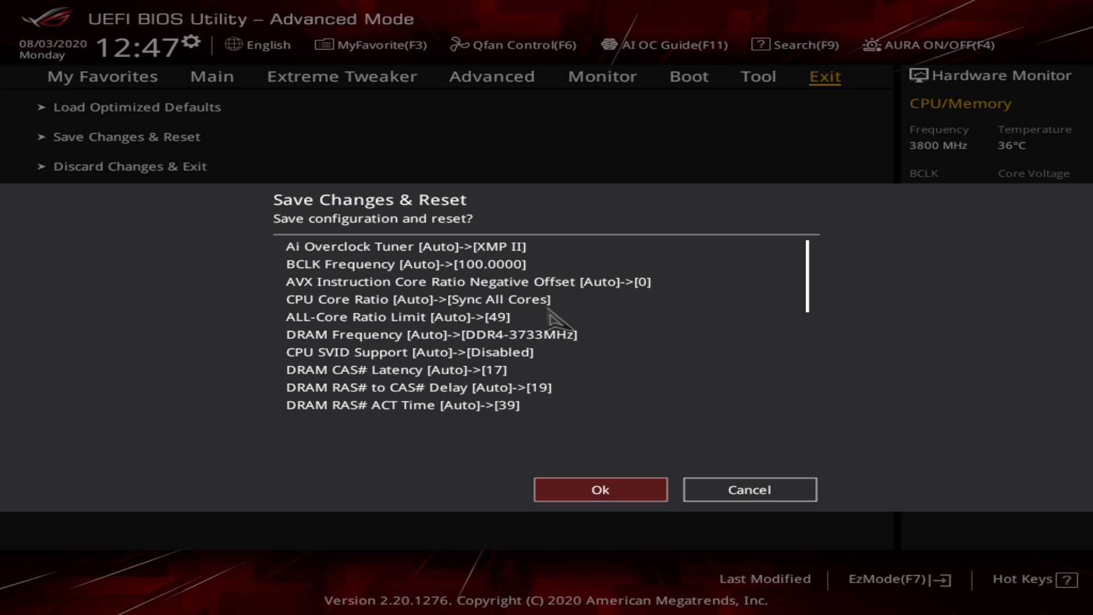
{"action": "left_click", "coordinate": [599, 488]}
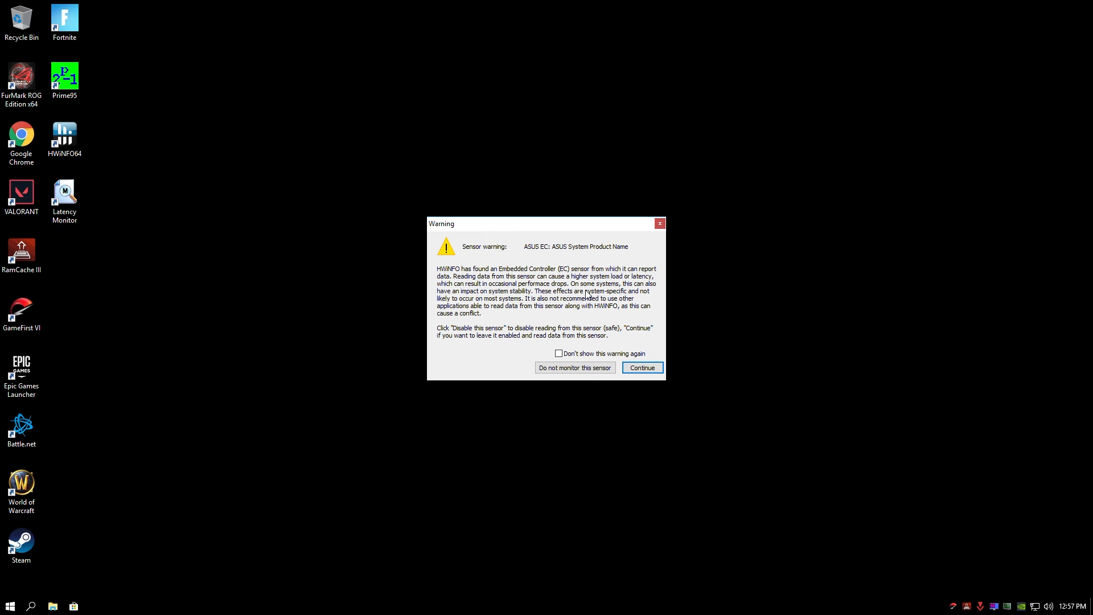
{"action": "left_click", "coordinate": [641, 367]}
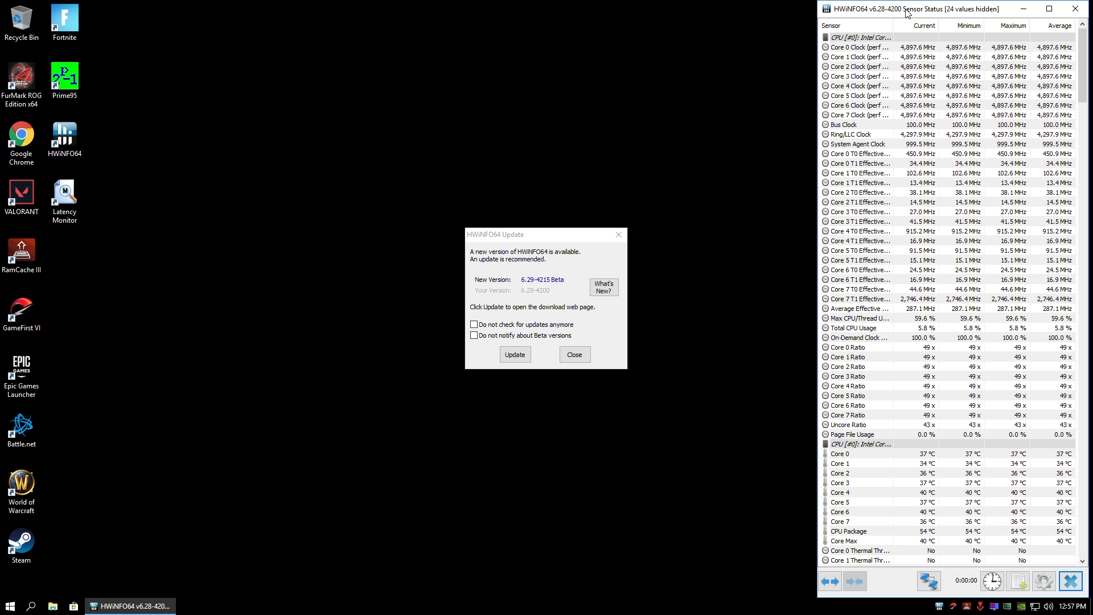
{"action": "left_click", "coordinate": [574, 354]}
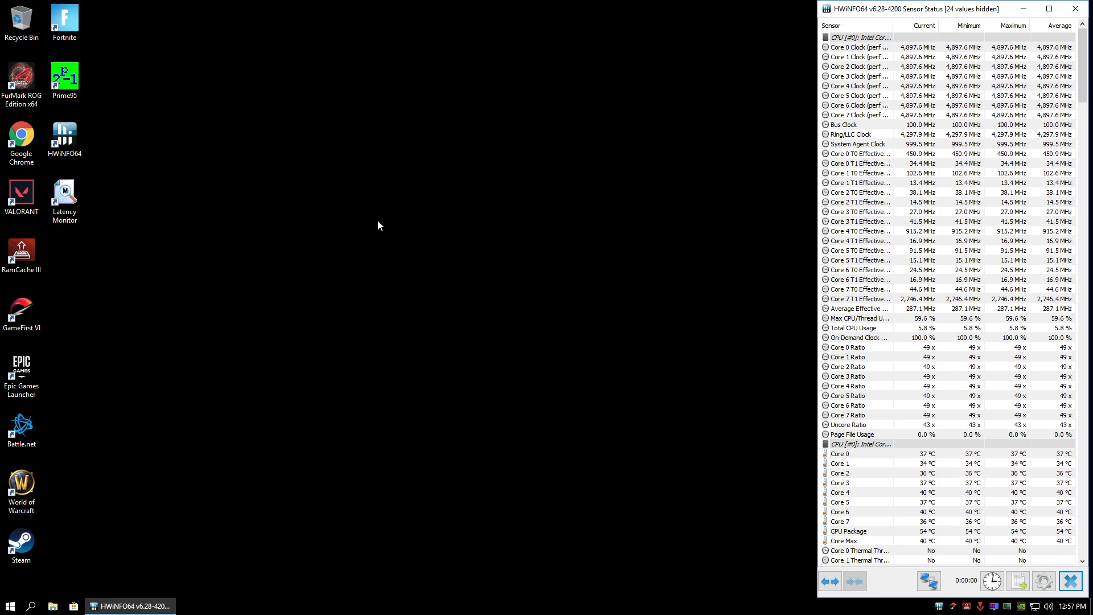
Step: Launch Prime95 and start a Small FFTs torture test with AVX disabled
{"action": "double_click", "coordinate": [65, 69]}
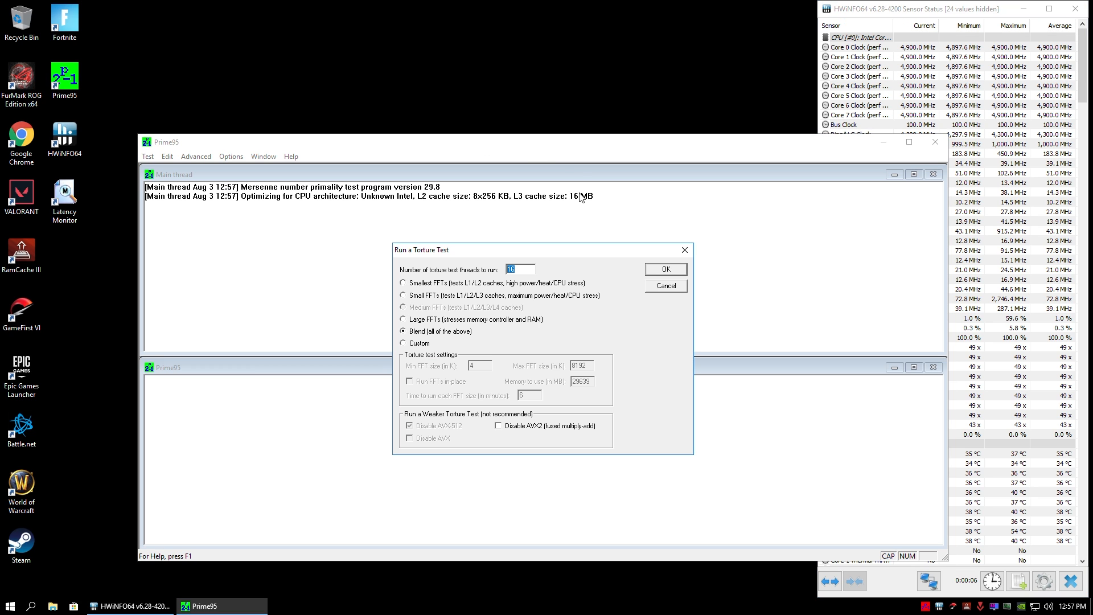
{"action": "left_click", "coordinate": [663, 269]}
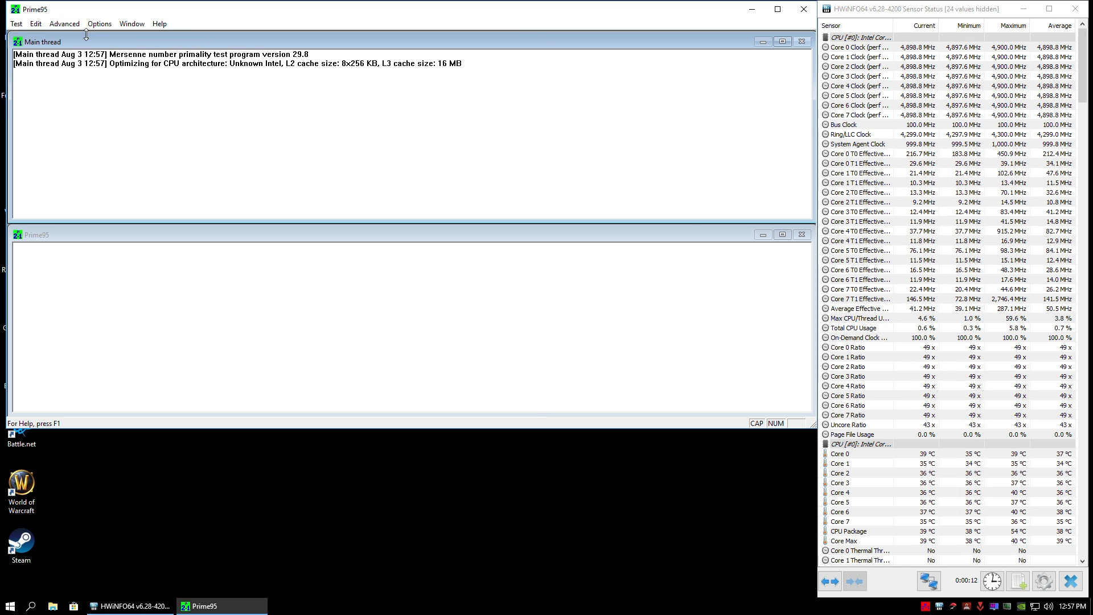
{"action": "left_click", "coordinate": [99, 23]}
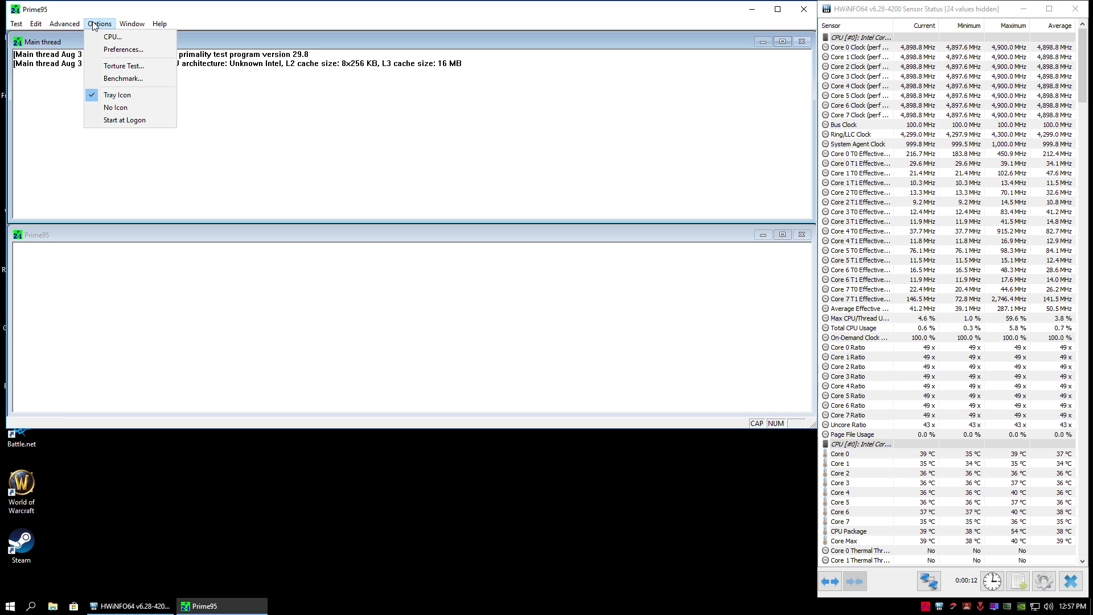
{"action": "mouse_move", "coordinate": [124, 49]}
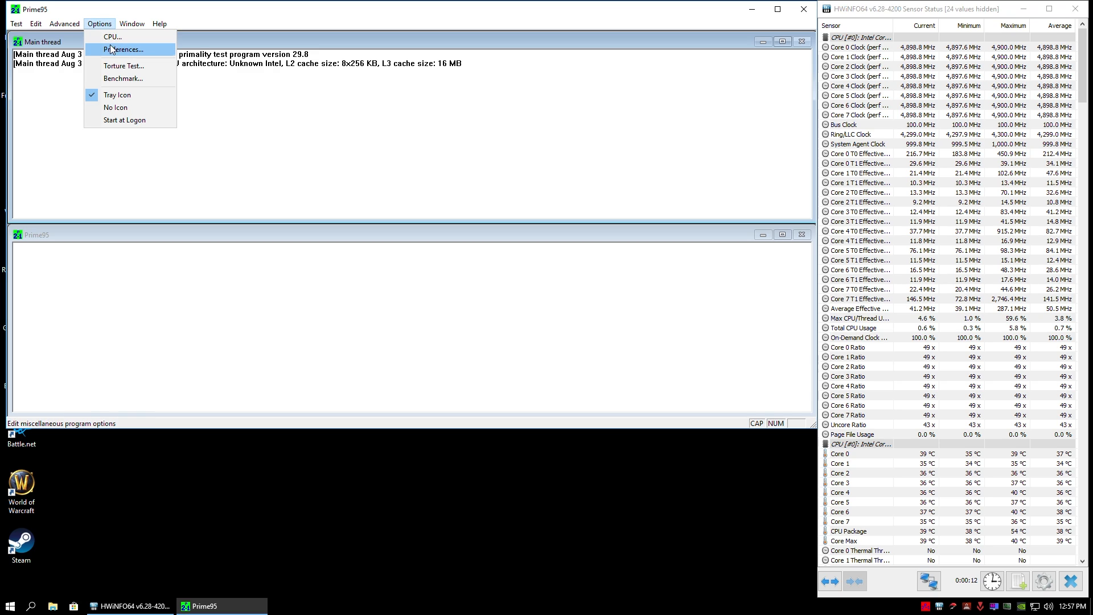
{"action": "mouse_move", "coordinate": [125, 65]}
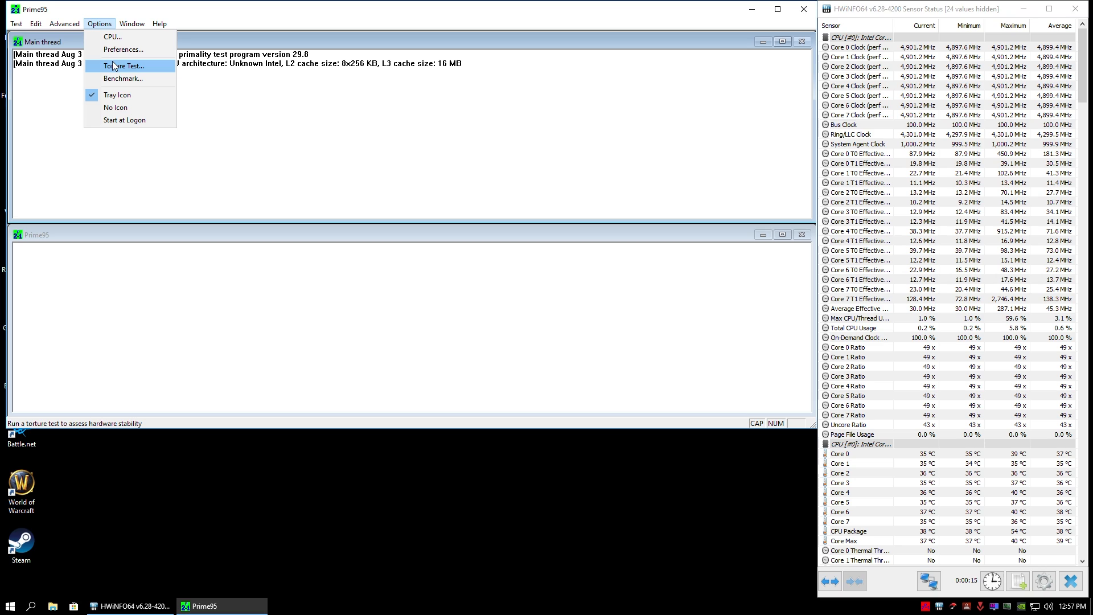
{"action": "left_click", "coordinate": [124, 66]}
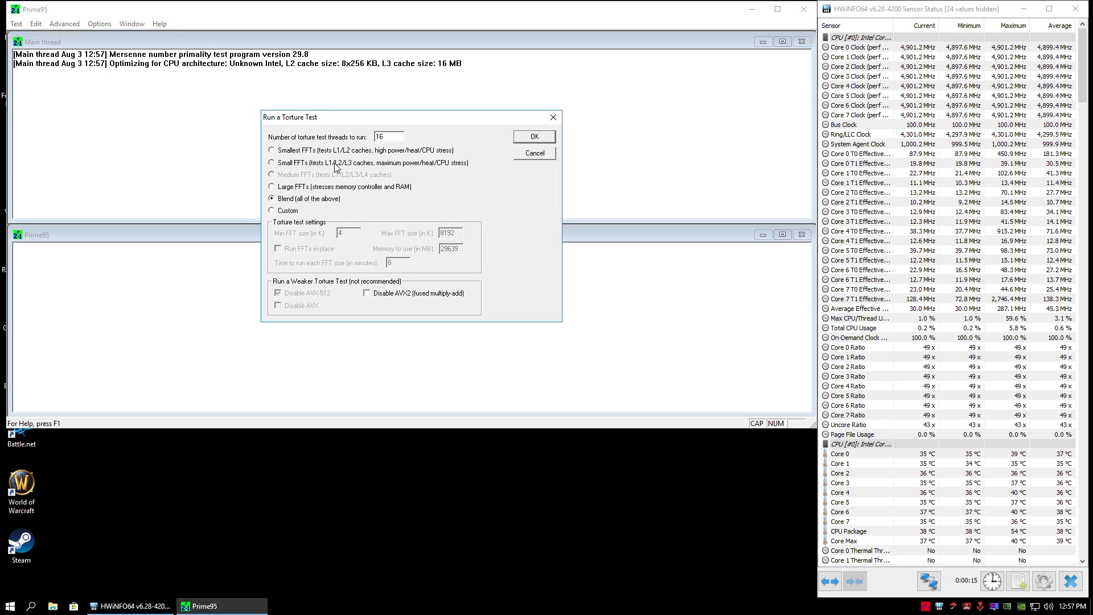
{"action": "left_click", "coordinate": [271, 163]}
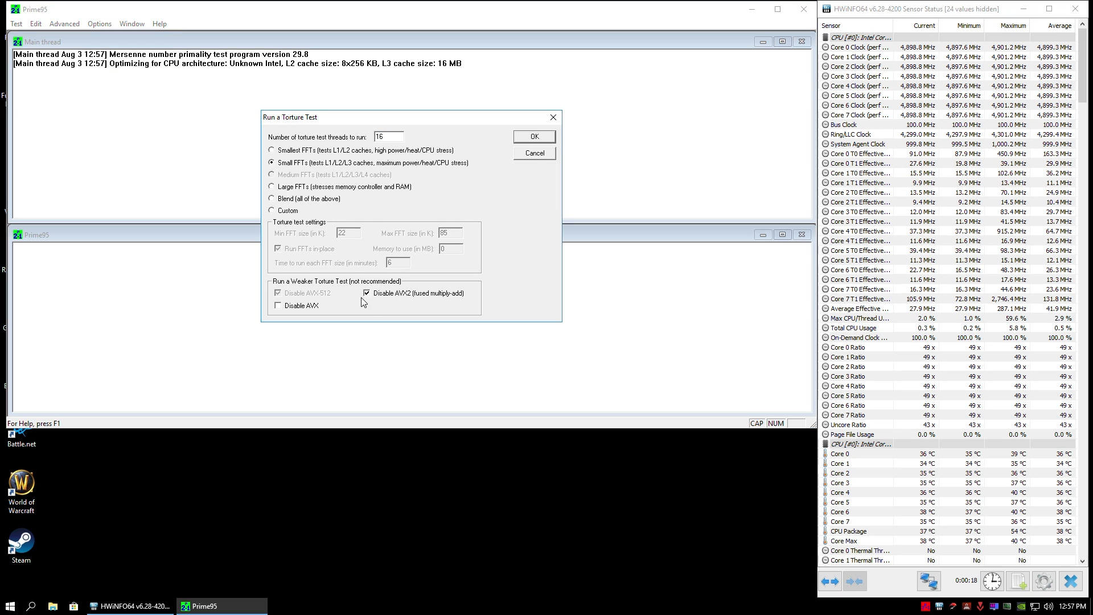
{"action": "left_click", "coordinate": [279, 305]}
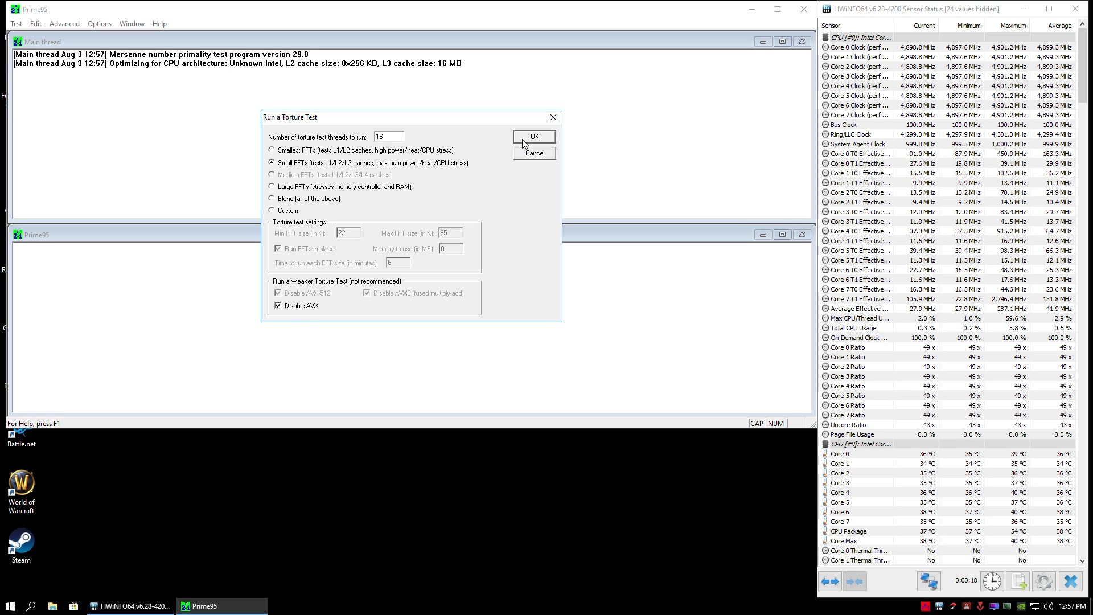
{"action": "left_click", "coordinate": [533, 136]}
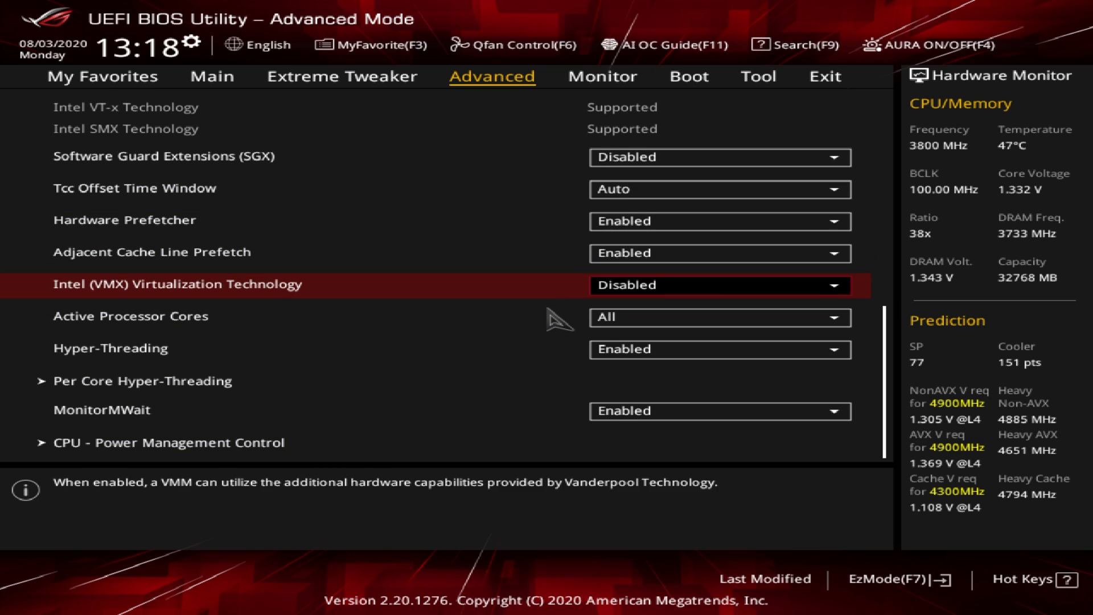
Step: Disable Intel SpeedStep under CPU Power Management Control, then save and reset
{"action": "left_click", "coordinate": [167, 442]}
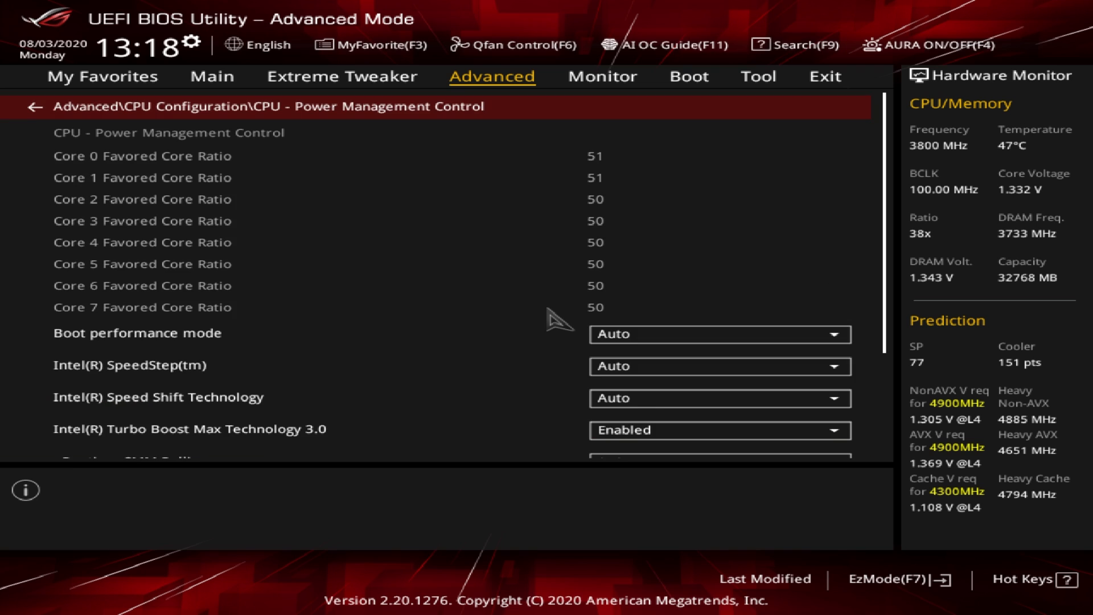
{"action": "left_click", "coordinate": [719, 366]}
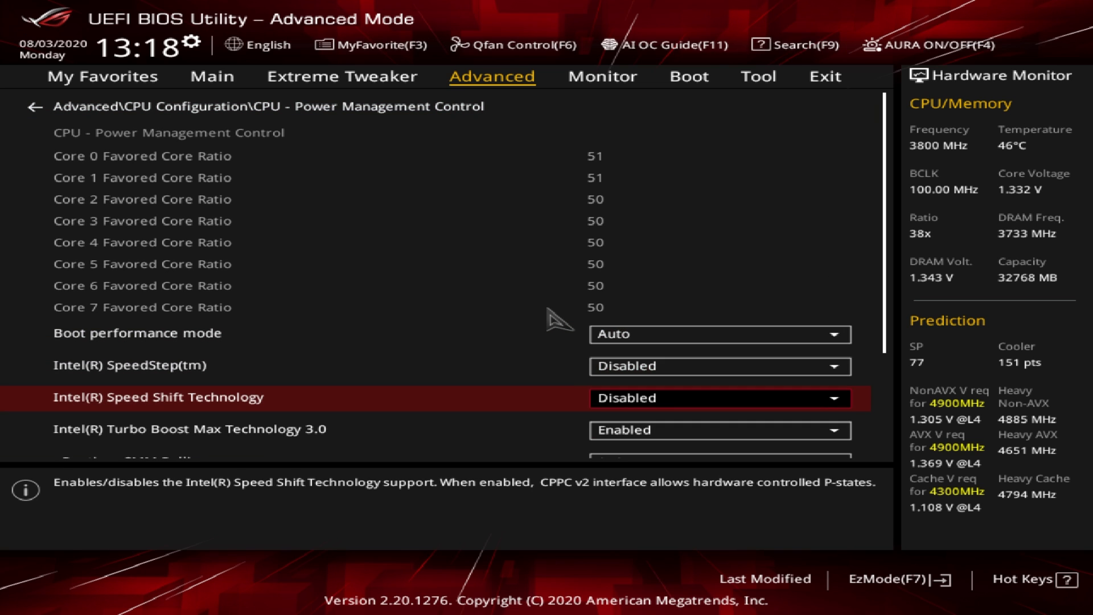
{"action": "scroll", "scroll_direction": "down", "scroll_amount": 3}
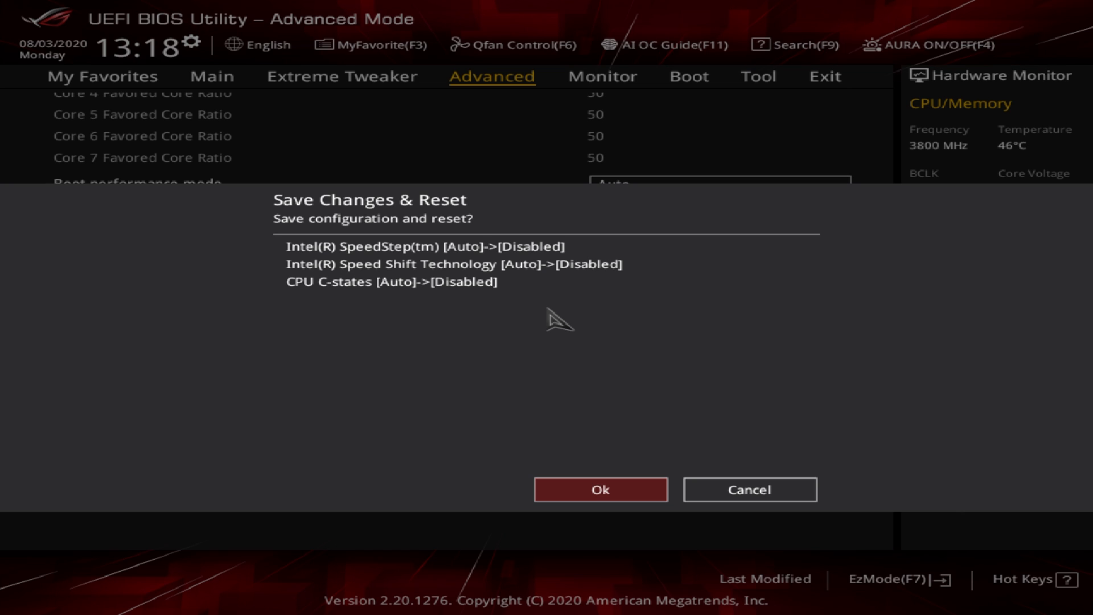
{"action": "left_click", "coordinate": [599, 488]}
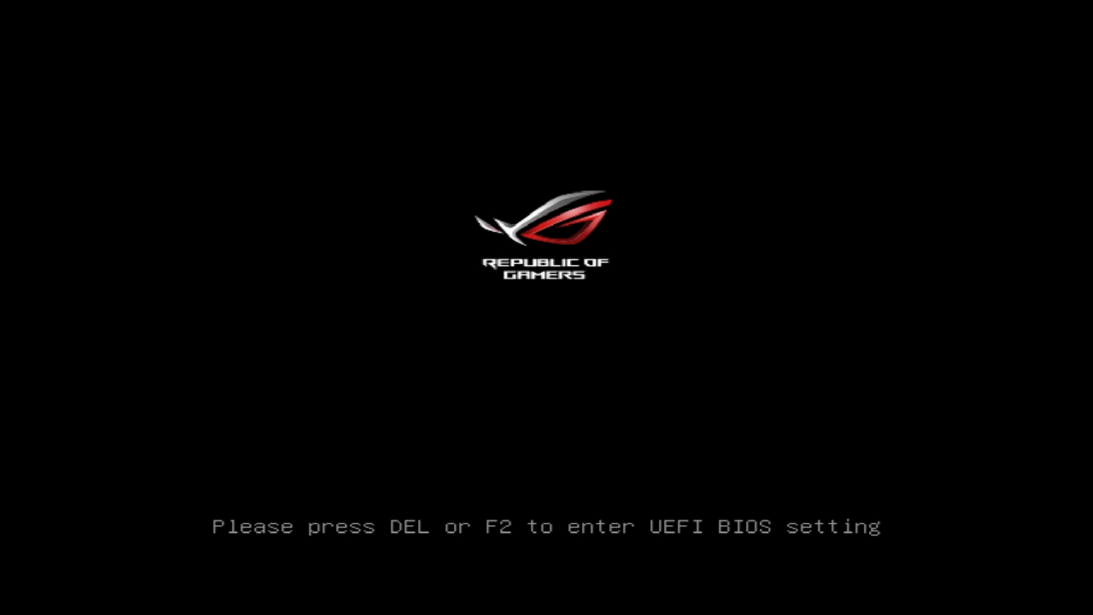
Step: Enter BIOS setup with Delete during boot and browse the CPU Configuration page
{"action": "key", "text": "Delete"}
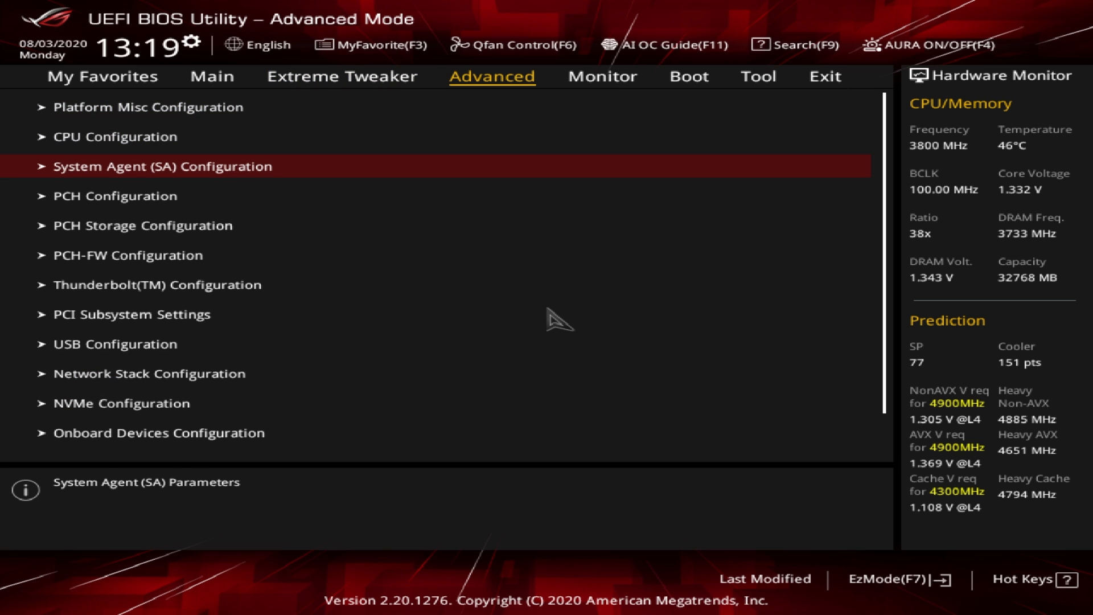
{"action": "left_click", "coordinate": [116, 136]}
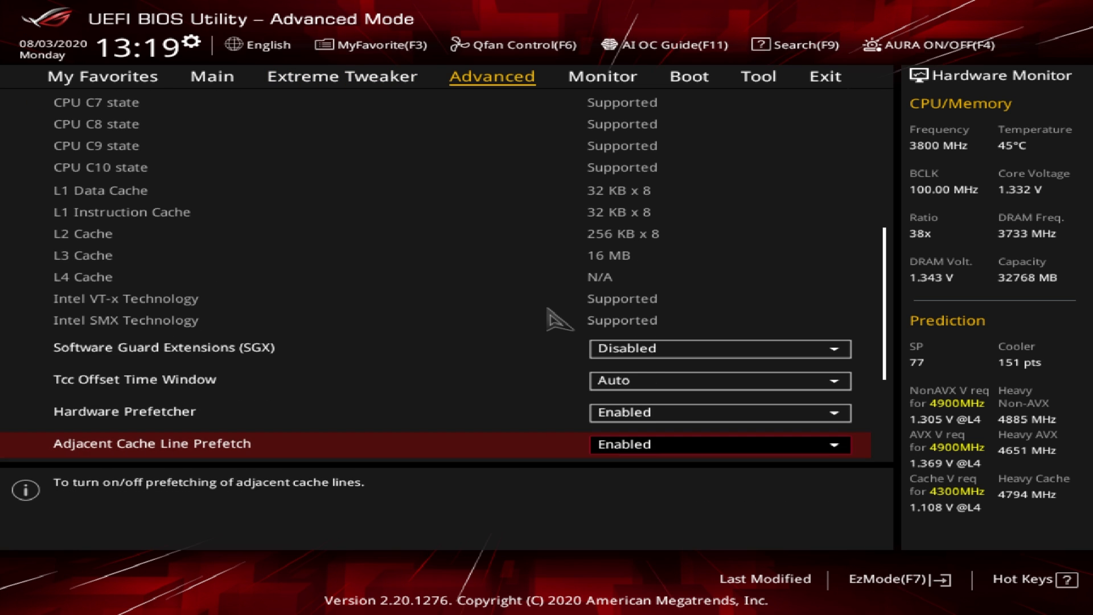
{"action": "scroll", "scroll_direction": "down", "scroll_amount": 3}
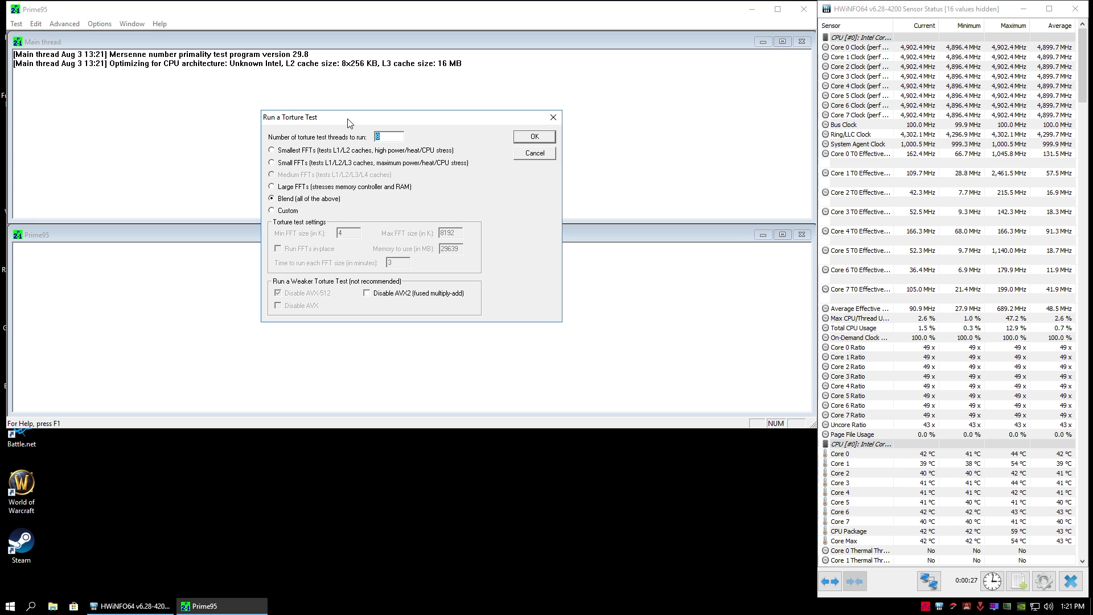
Step: Select Small FFTs with Disable AVX2 and Disable AVX ticked
{"action": "left_click", "coordinate": [272, 162]}
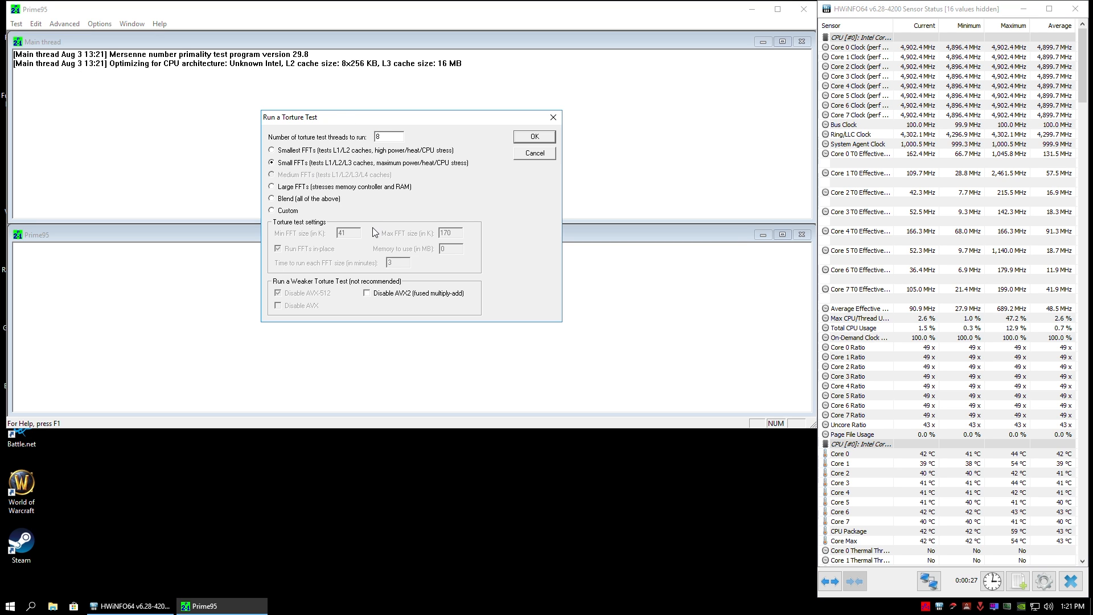
{"action": "left_click", "coordinate": [367, 293]}
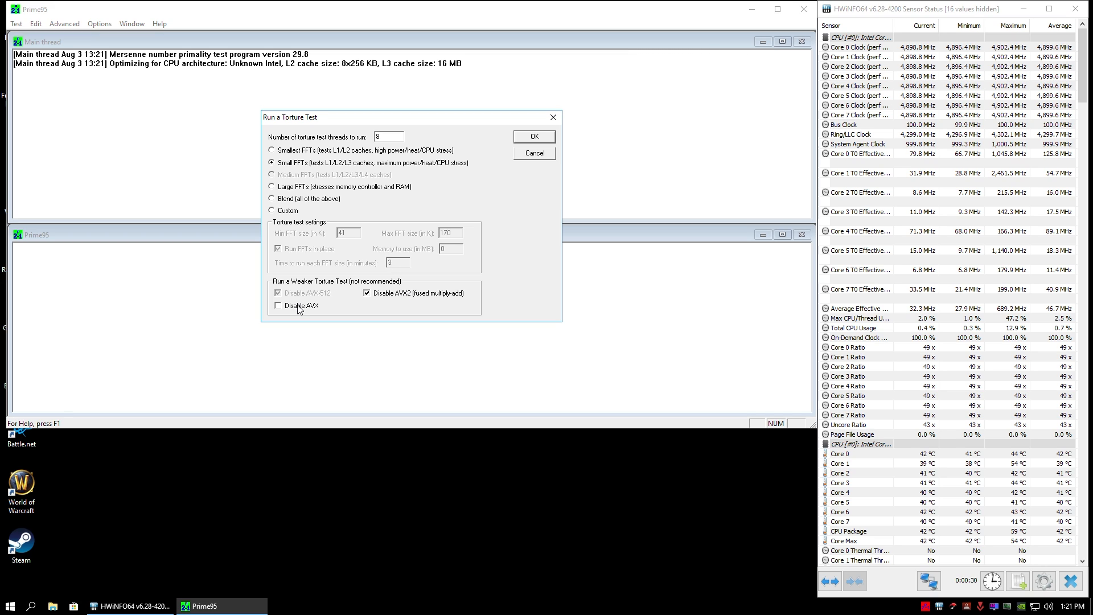
{"action": "left_click", "coordinate": [534, 136]}
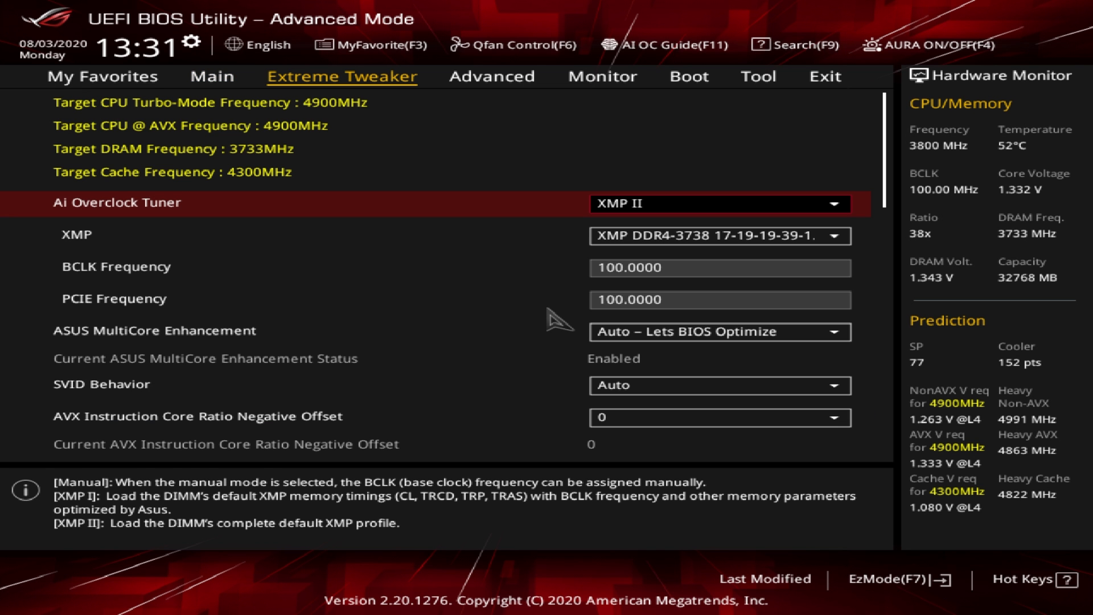
Step: Disable MultiCore Enhancement, enable Hyper-Threading, and save and reset with F10
{"action": "left_click", "coordinate": [720, 331]}
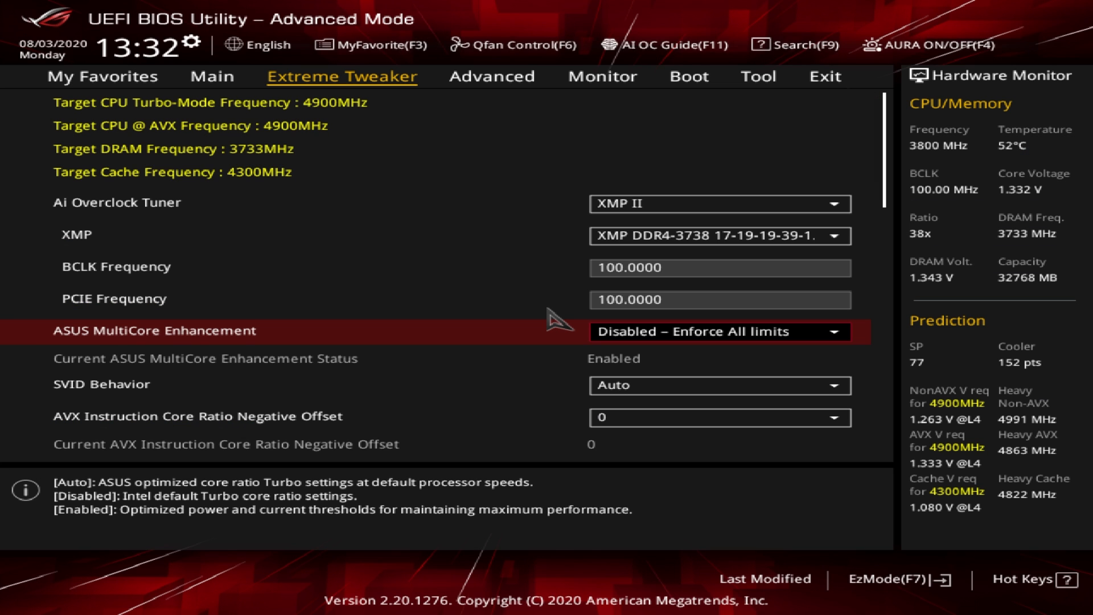
{"action": "left_click", "coordinate": [491, 76]}
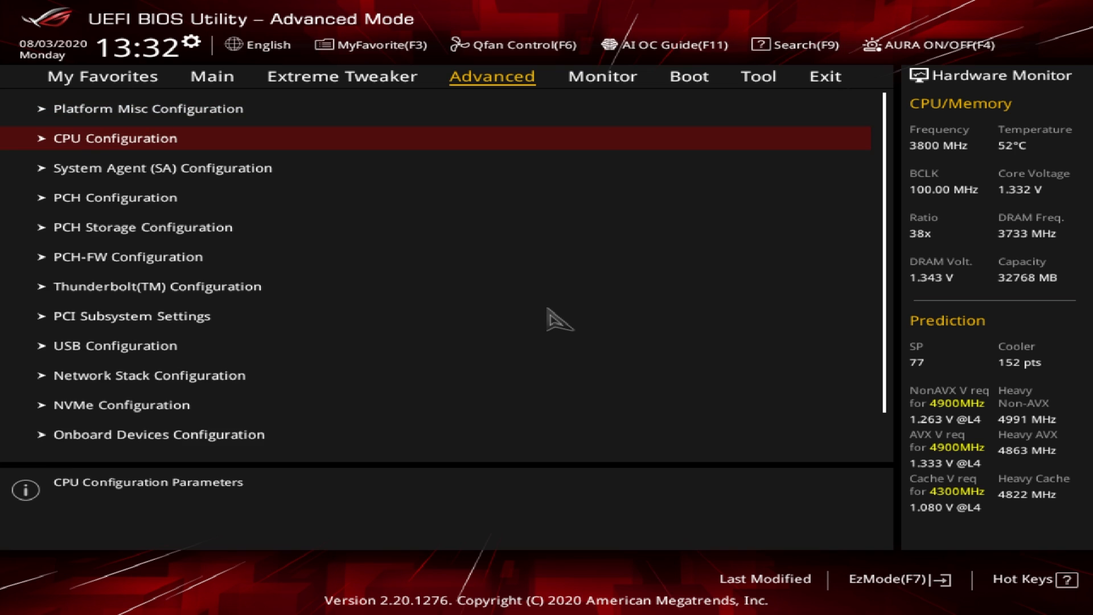
{"action": "left_click", "coordinate": [115, 138]}
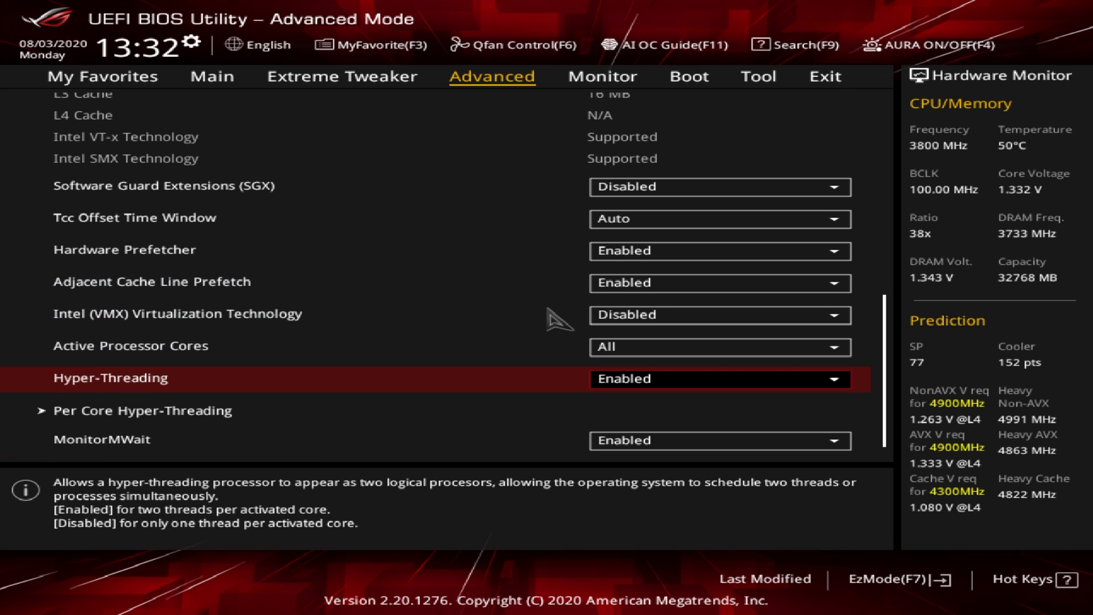
{"action": "key", "text": "F10"}
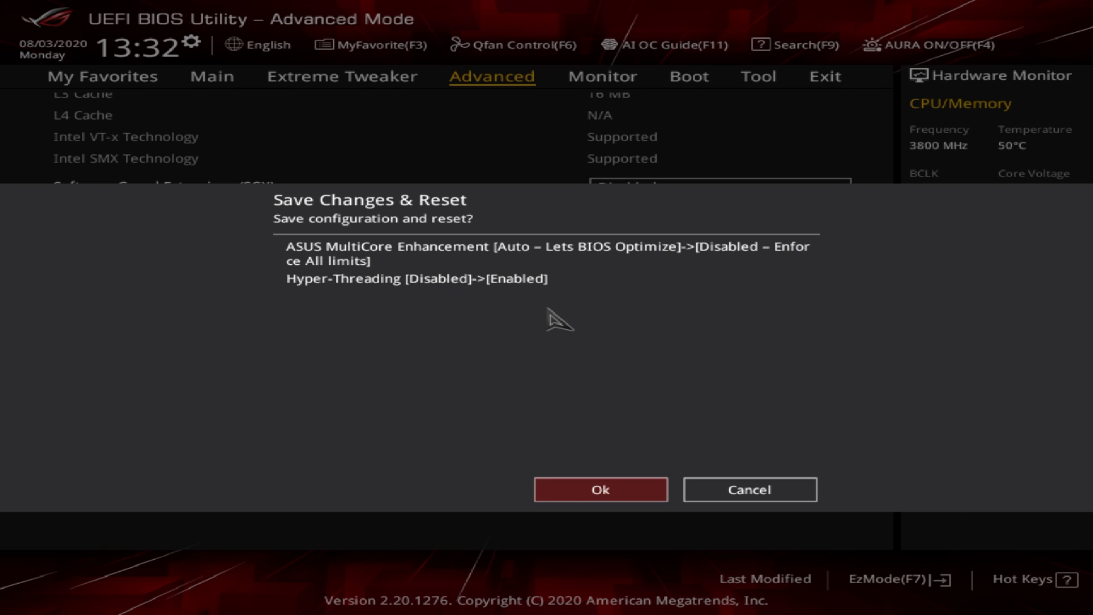
{"action": "left_click", "coordinate": [600, 489]}
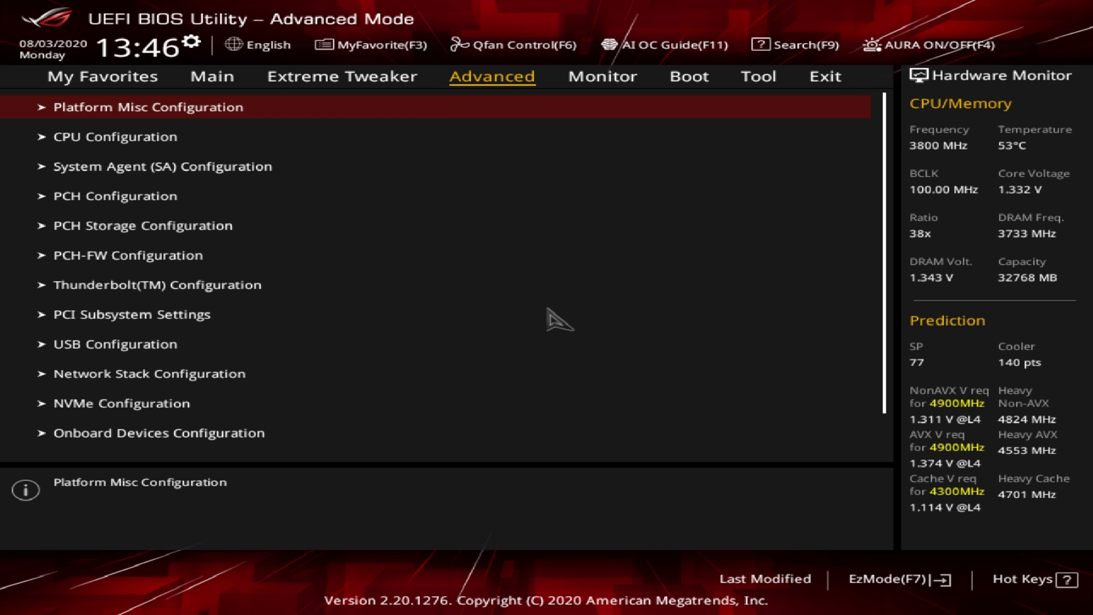
Step: Disable Hyper-Threading, save and reset with F10, then start Prime95's 8-worker torture test
{"action": "left_click", "coordinate": [115, 136]}
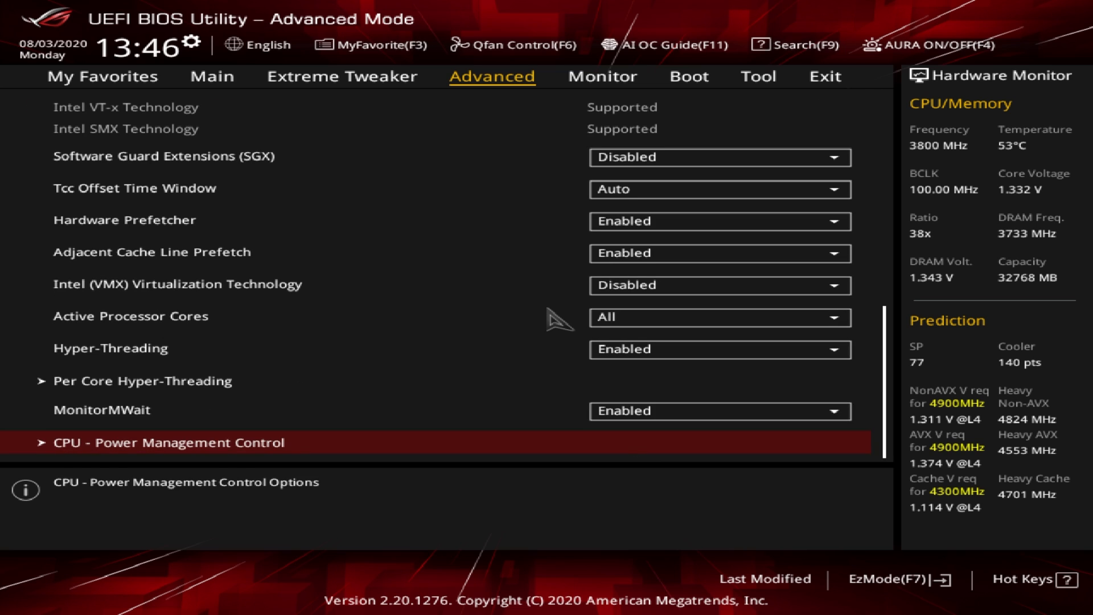
{"action": "left_click", "coordinate": [719, 349]}
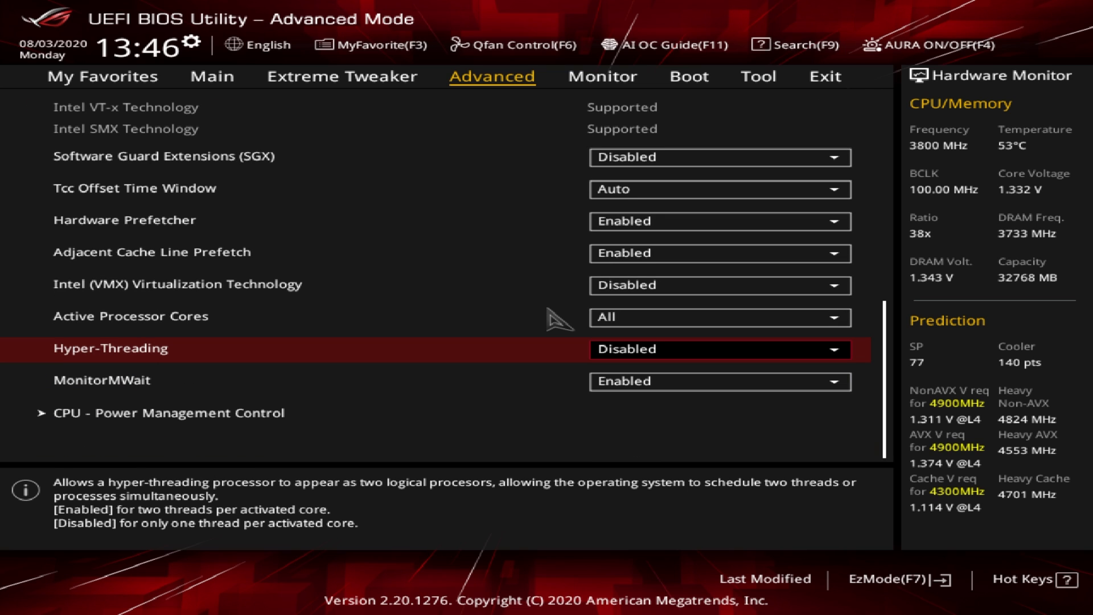
{"action": "key", "text": "f10"}
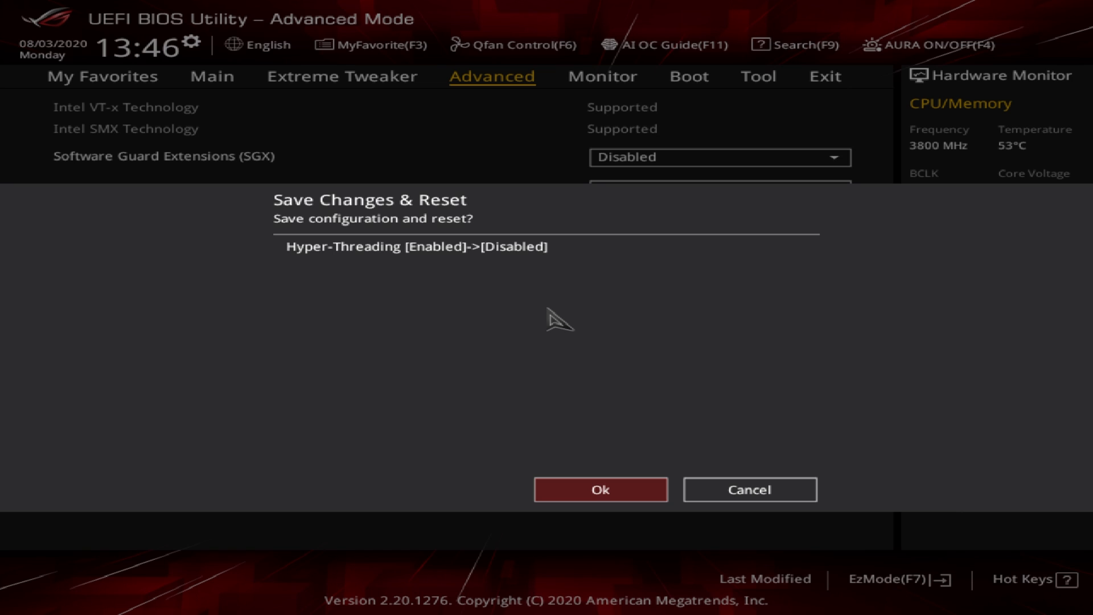
{"action": "left_click", "coordinate": [600, 489]}
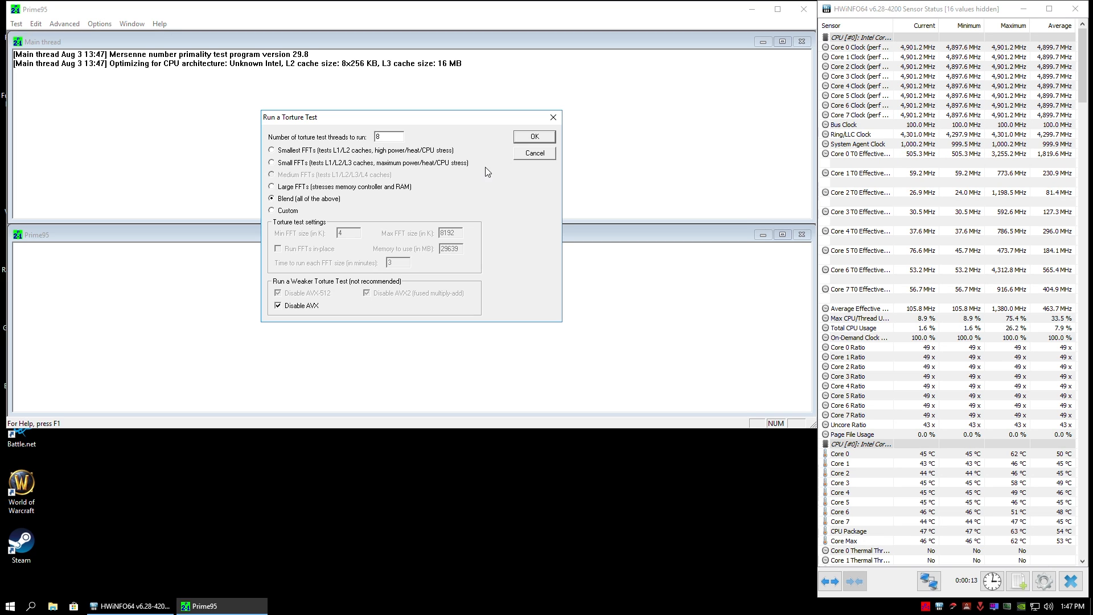
{"action": "left_click", "coordinate": [533, 136]}
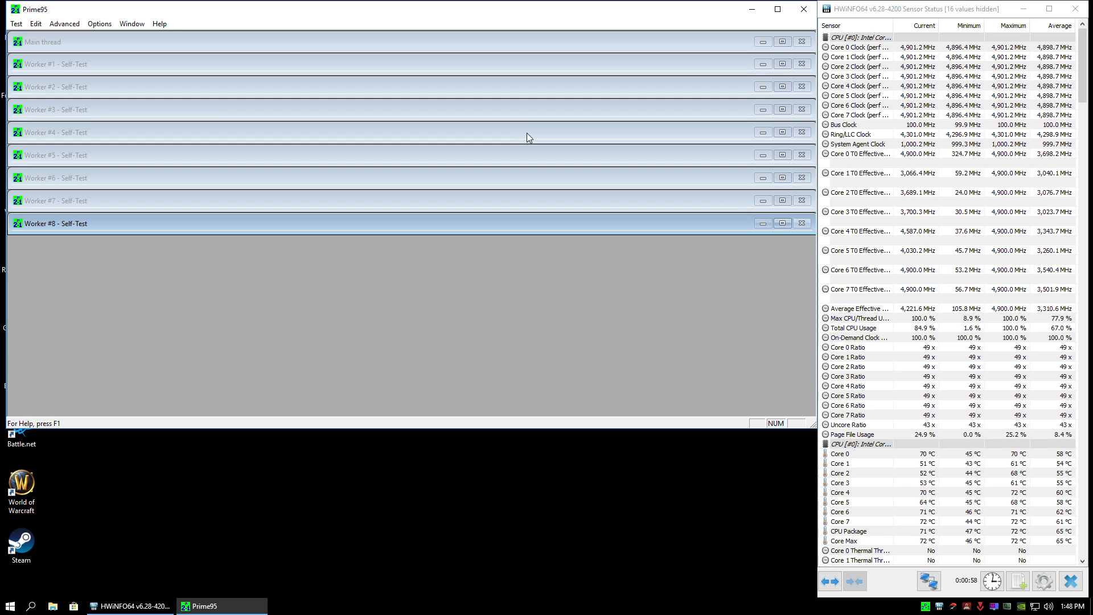